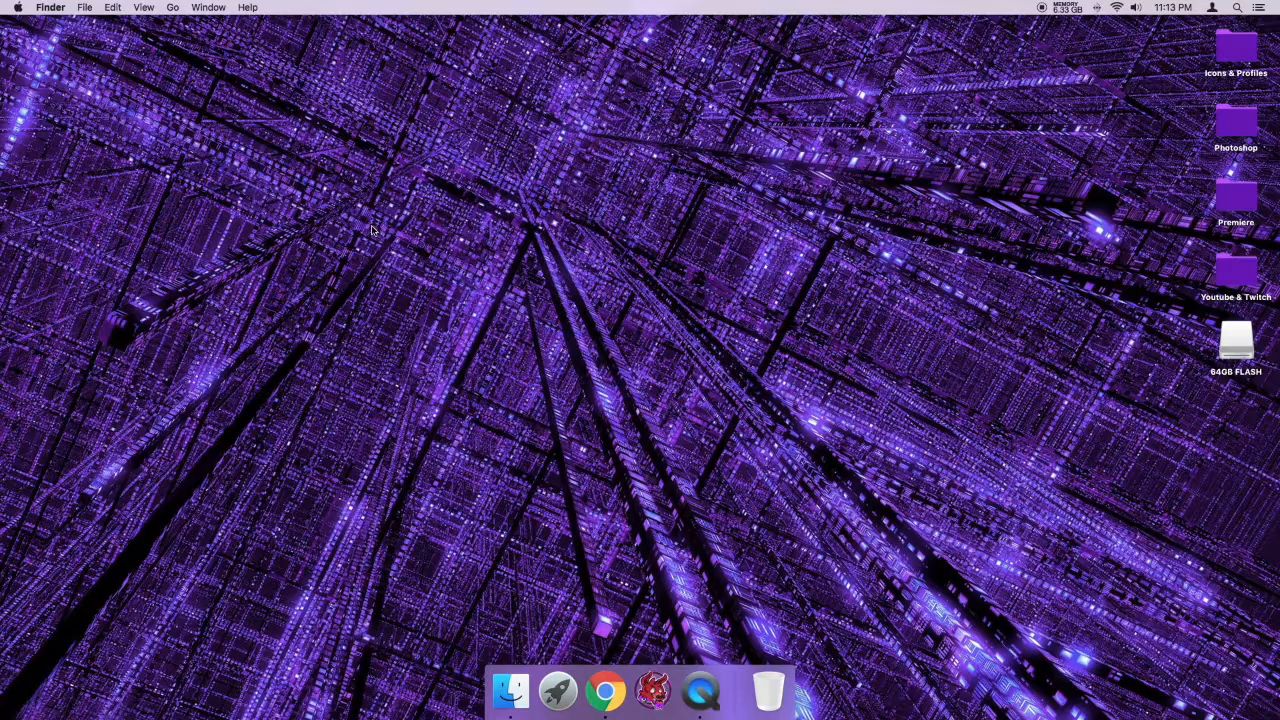
mouse_move(472, 348)
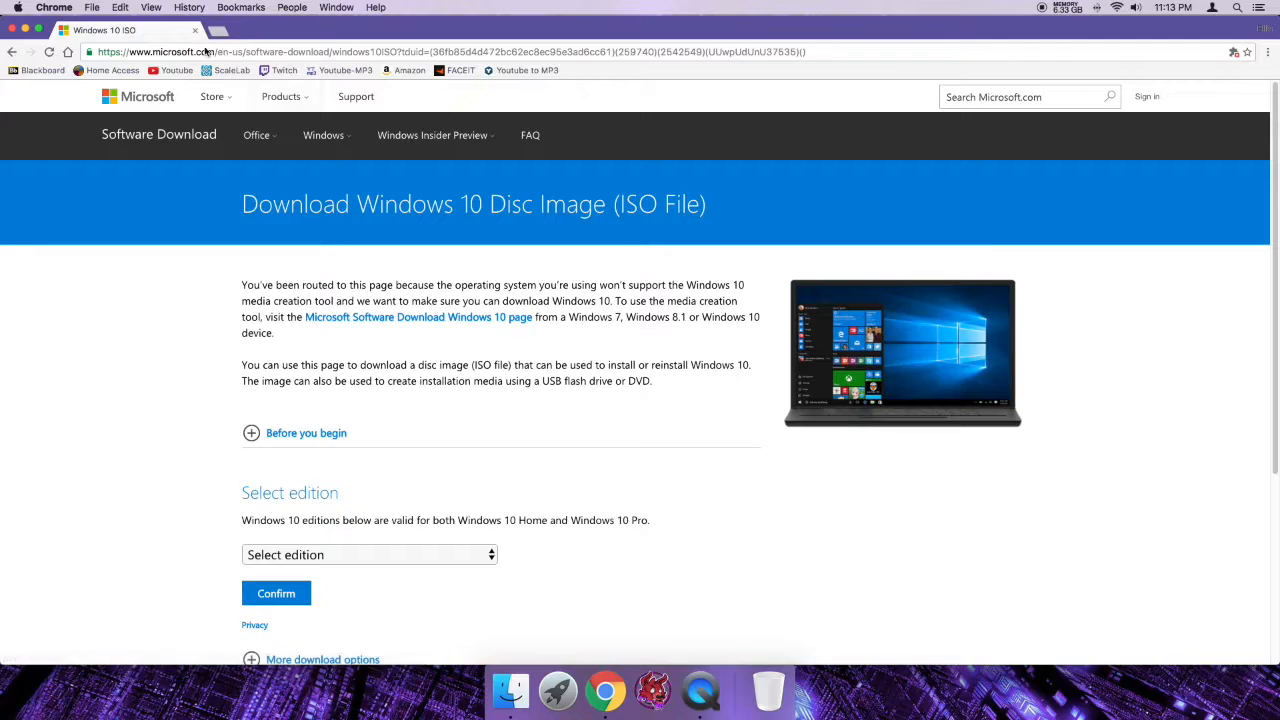
Step: Choose the Windows 10 edition and English language to reveal the 64-bit and 32-bit links
scroll(down, 3)
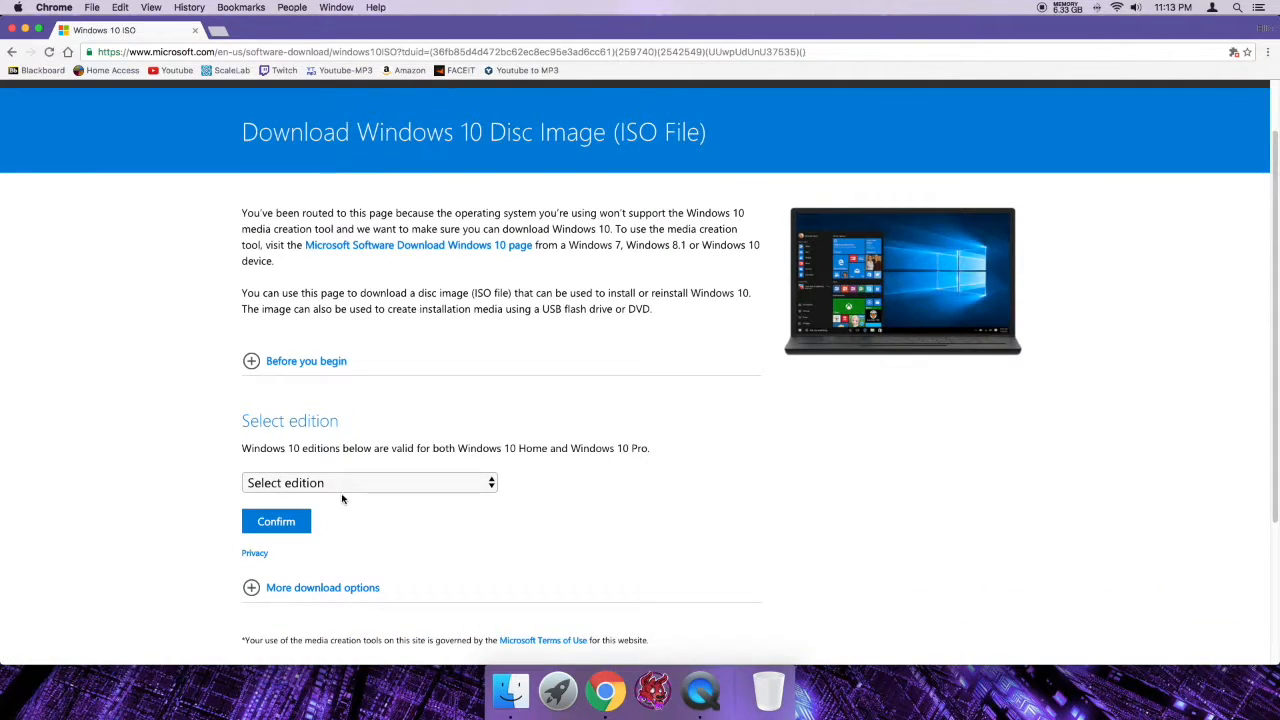
click(368, 482)
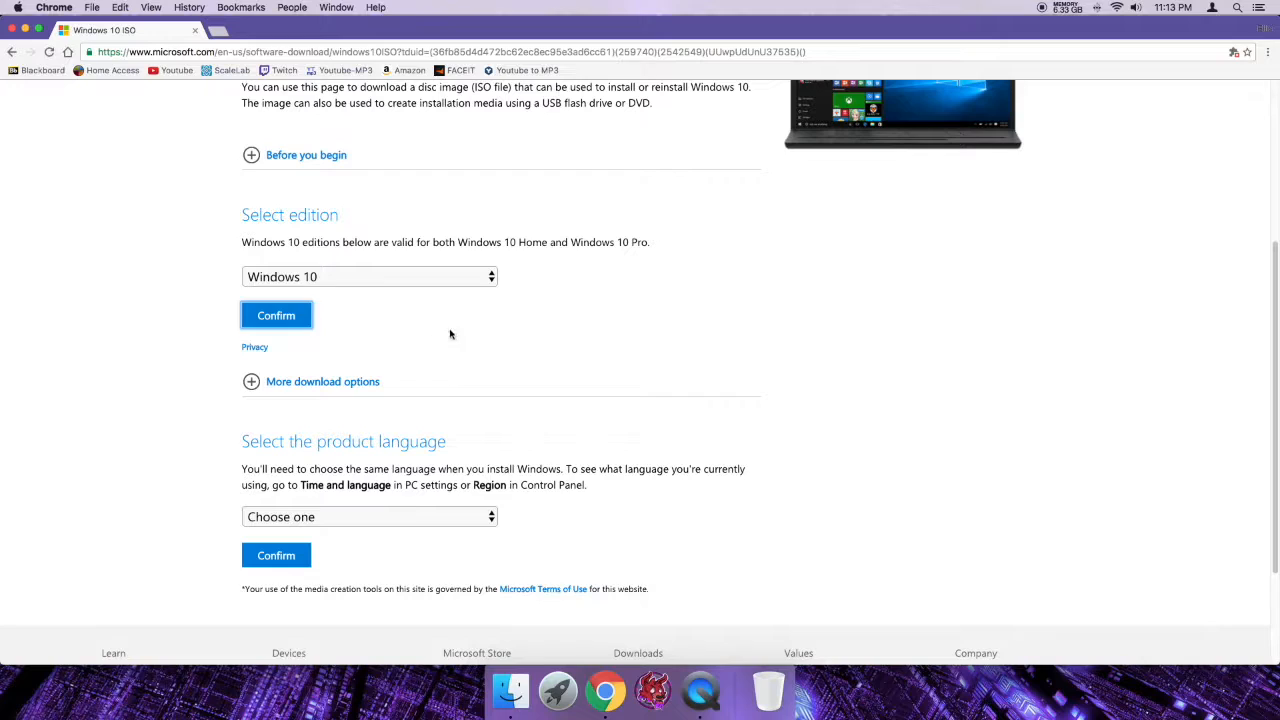
scroll(down, 3)
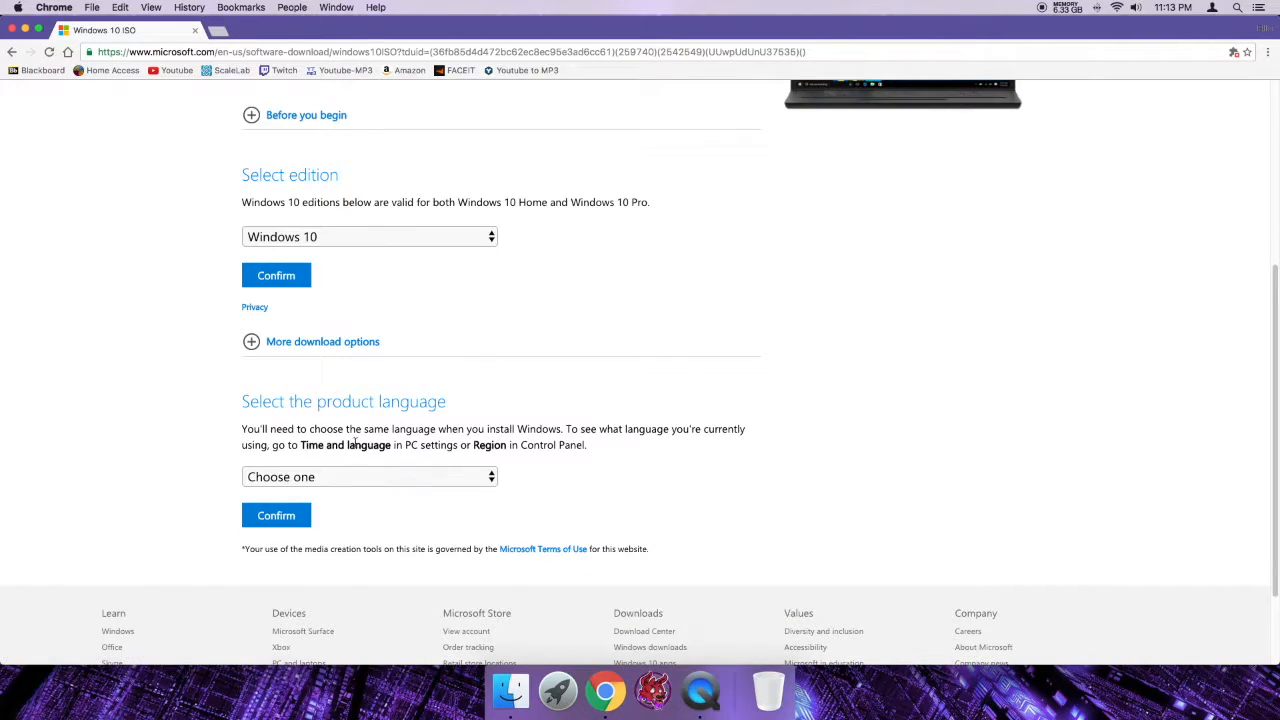
click(368, 476)
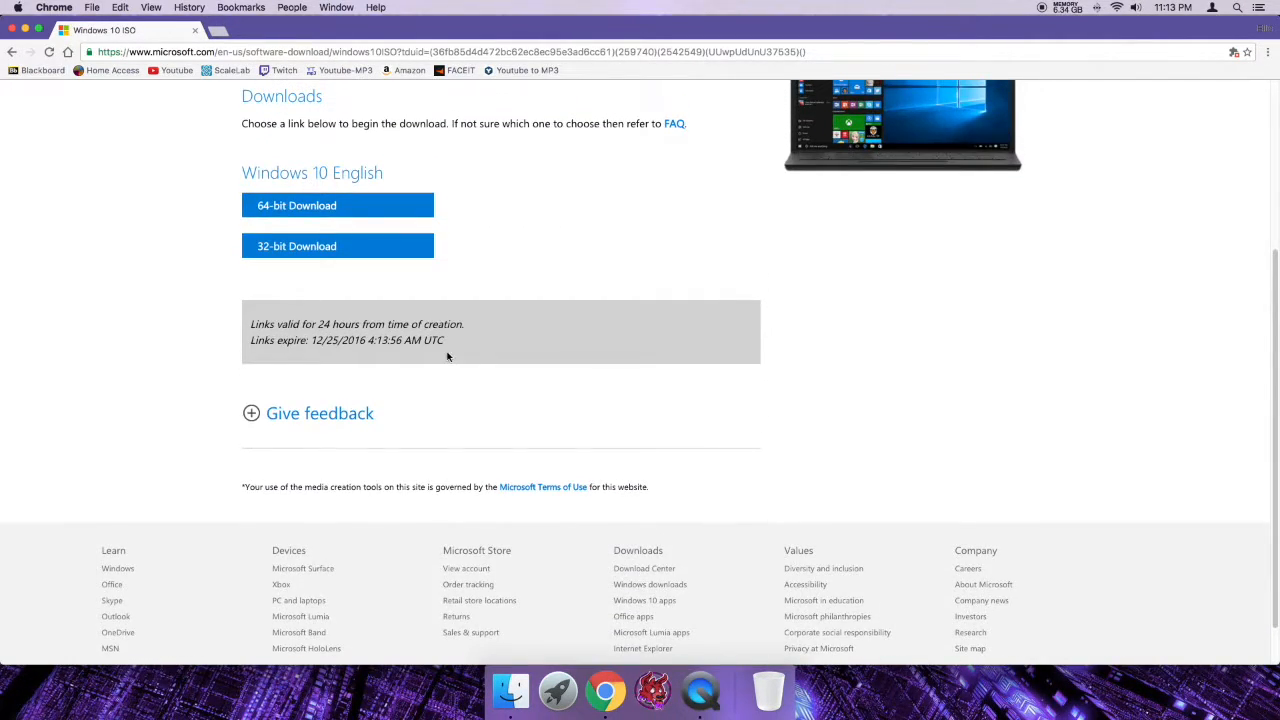
Step: Start the 64-bit Windows 10 English ISO download to the desktop
scroll(up, 3)
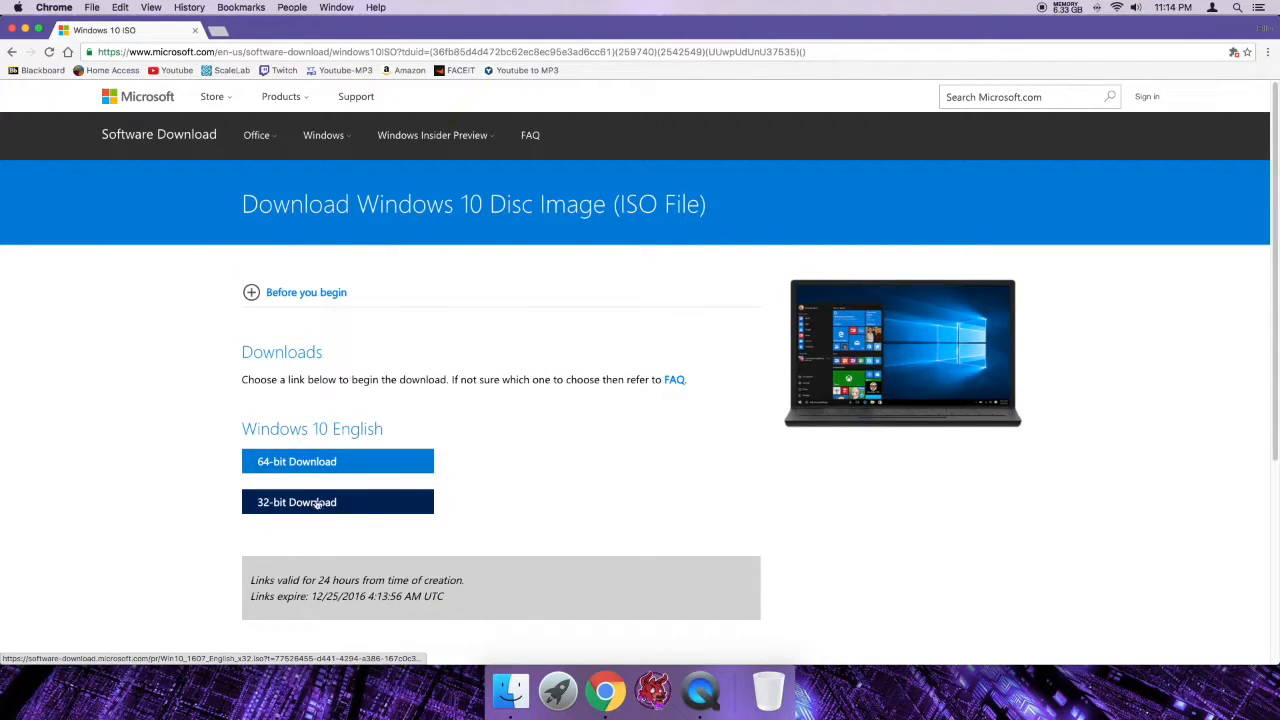
scroll(down, 3)
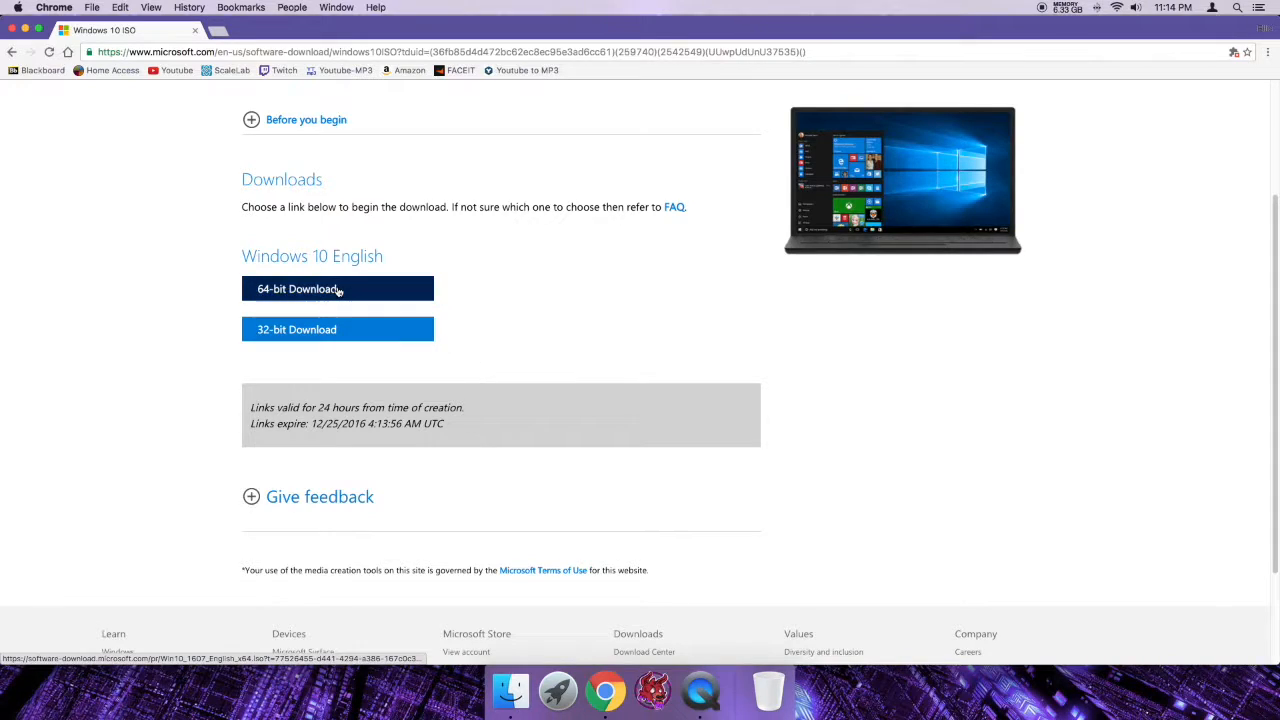
click(338, 288)
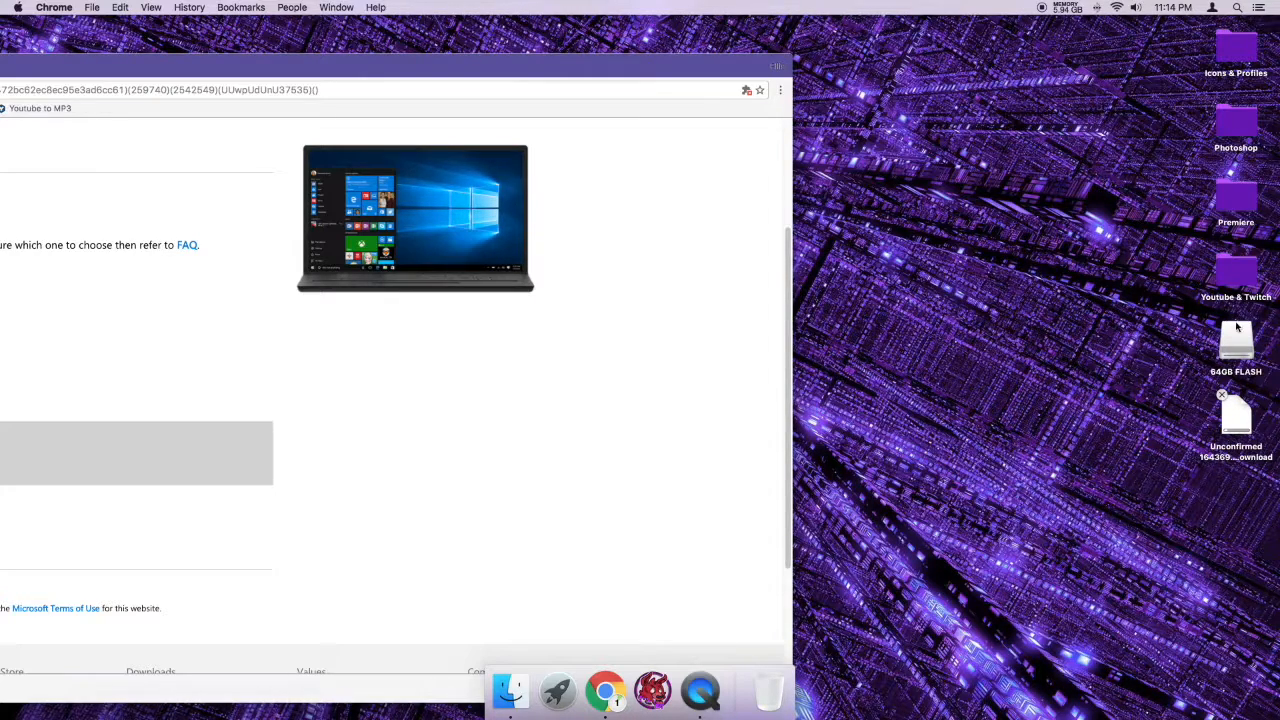
Step: Show the 64GB FLASH drive's empty contents in a Finder window
double_click(1236, 340)
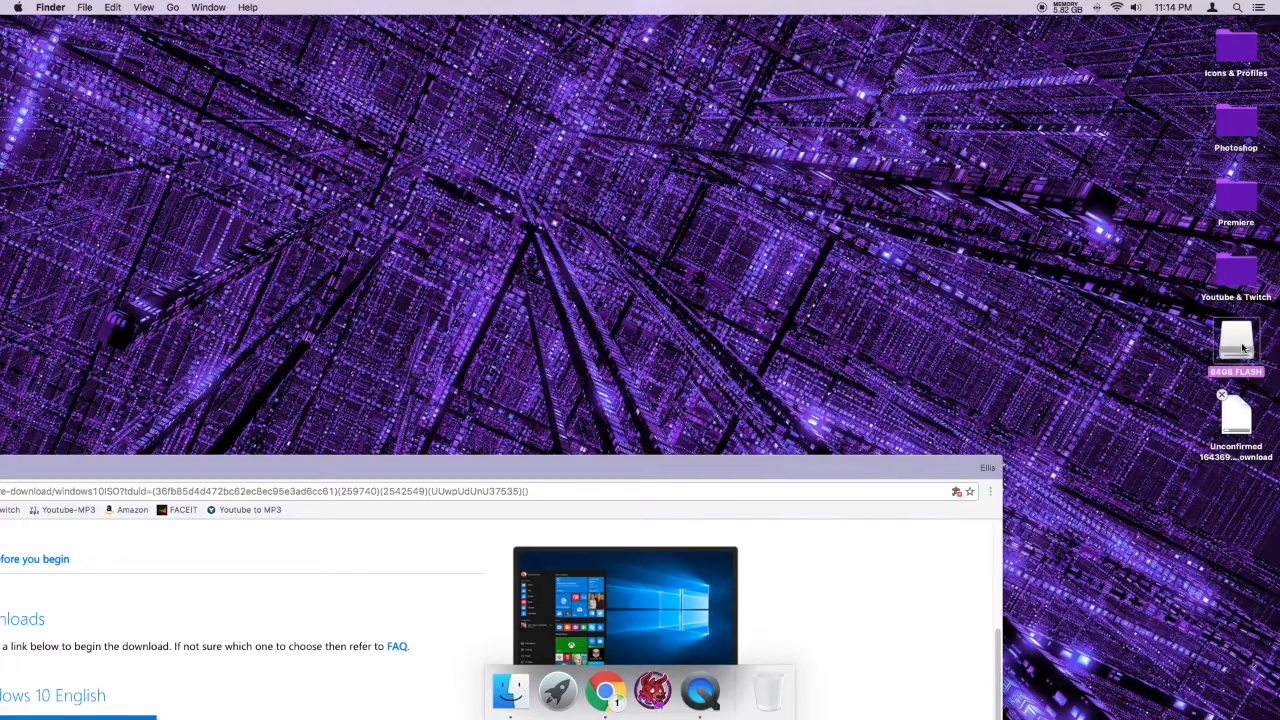
double_click(1236, 344)
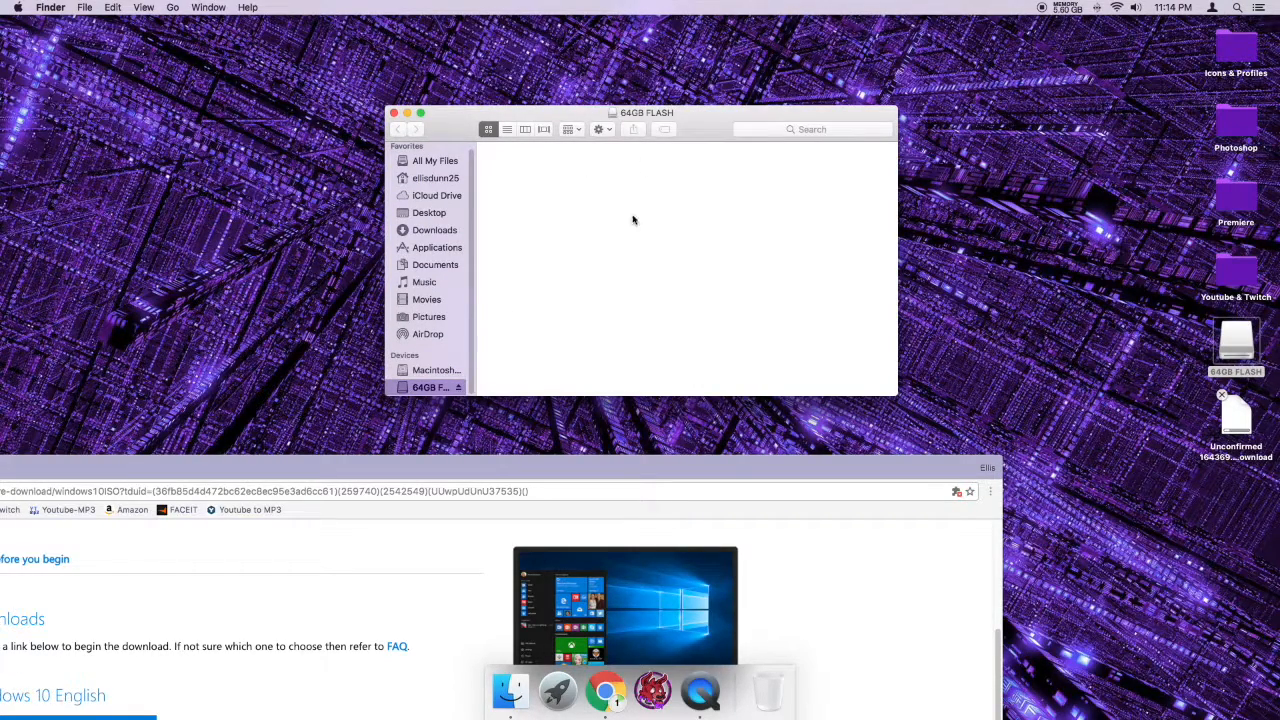
mouse_move(484, 162)
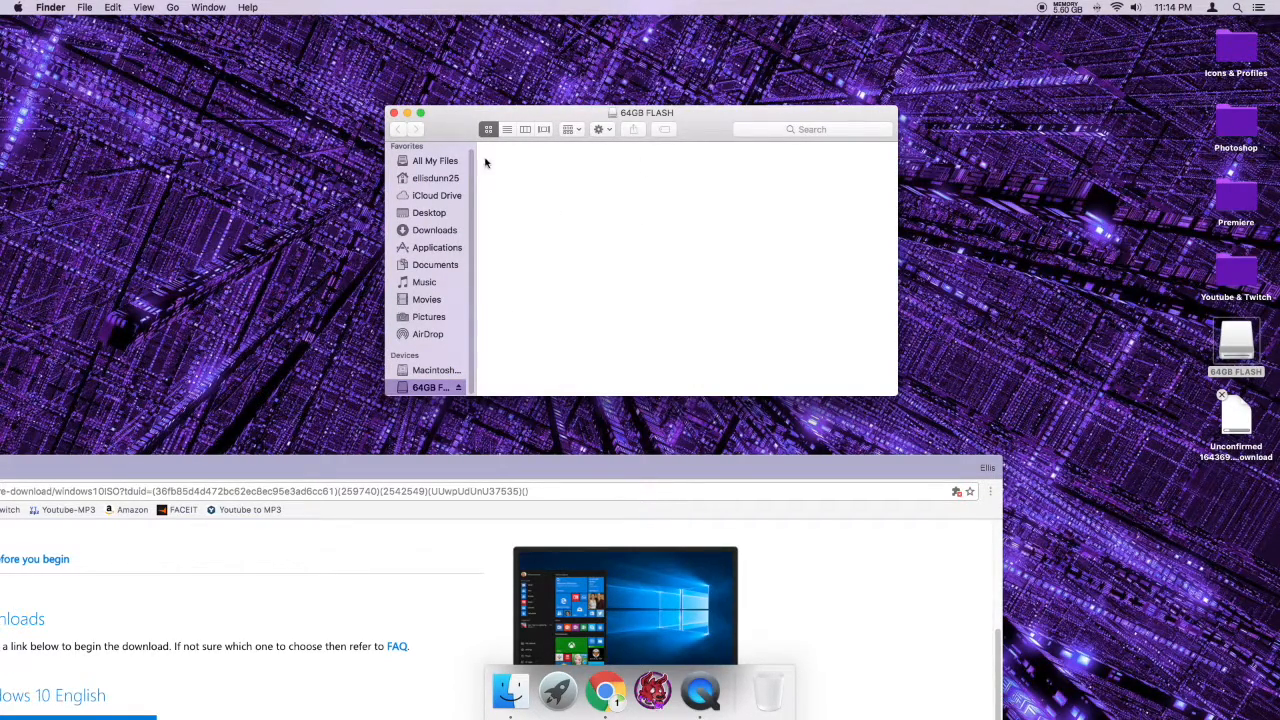
mouse_move(764, 172)
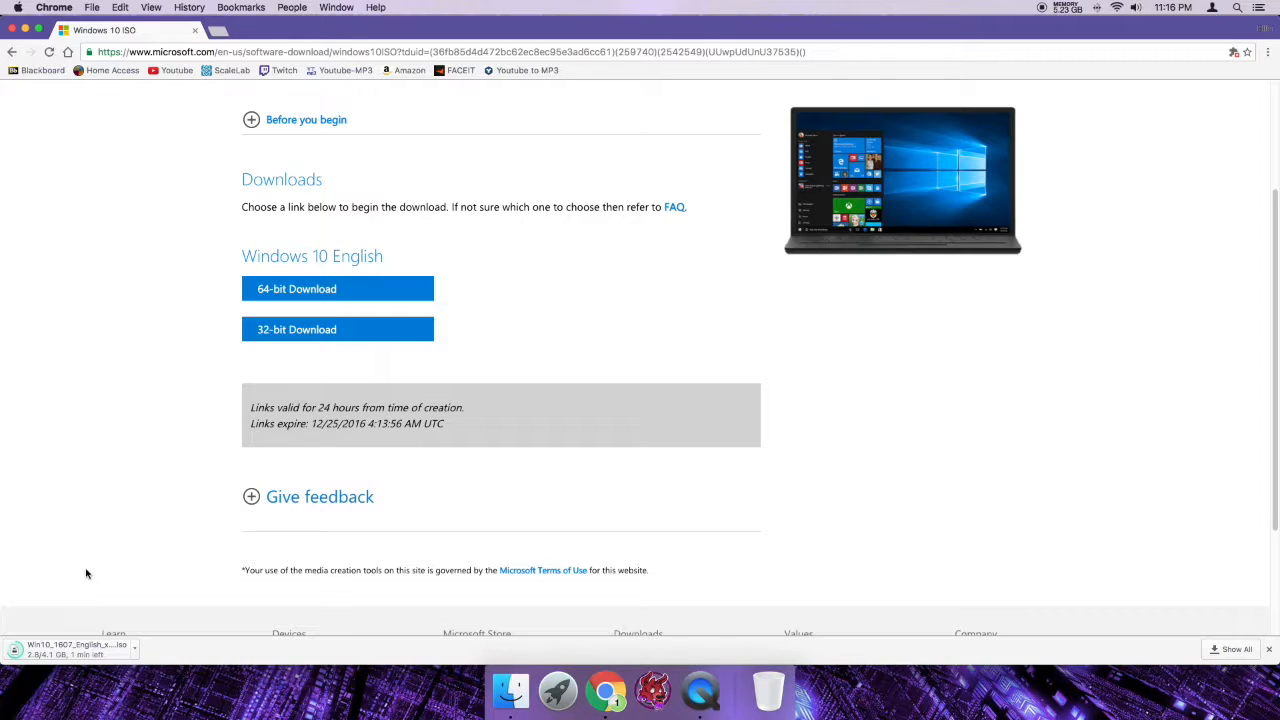
mouse_move(304, 710)
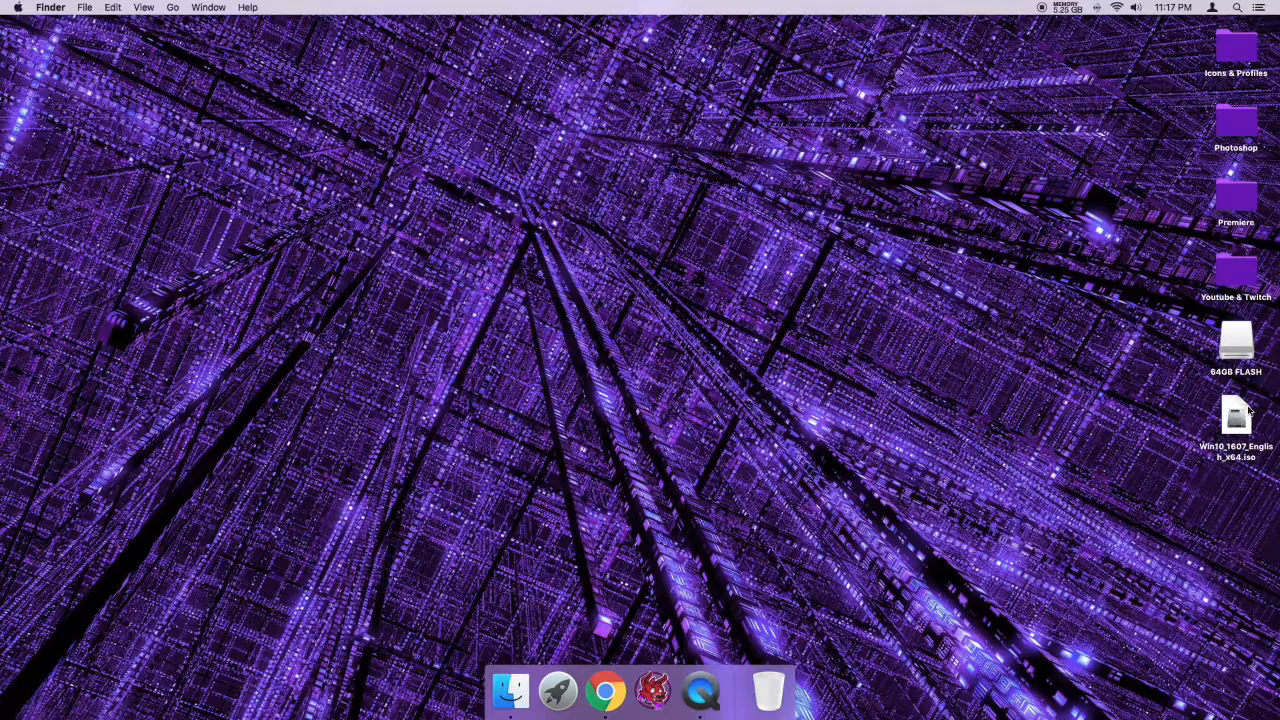
Step: Move the ISO left on the desktop and reopen the empty 64GB FLASH drive window
drag(1236, 420, 1144, 420)
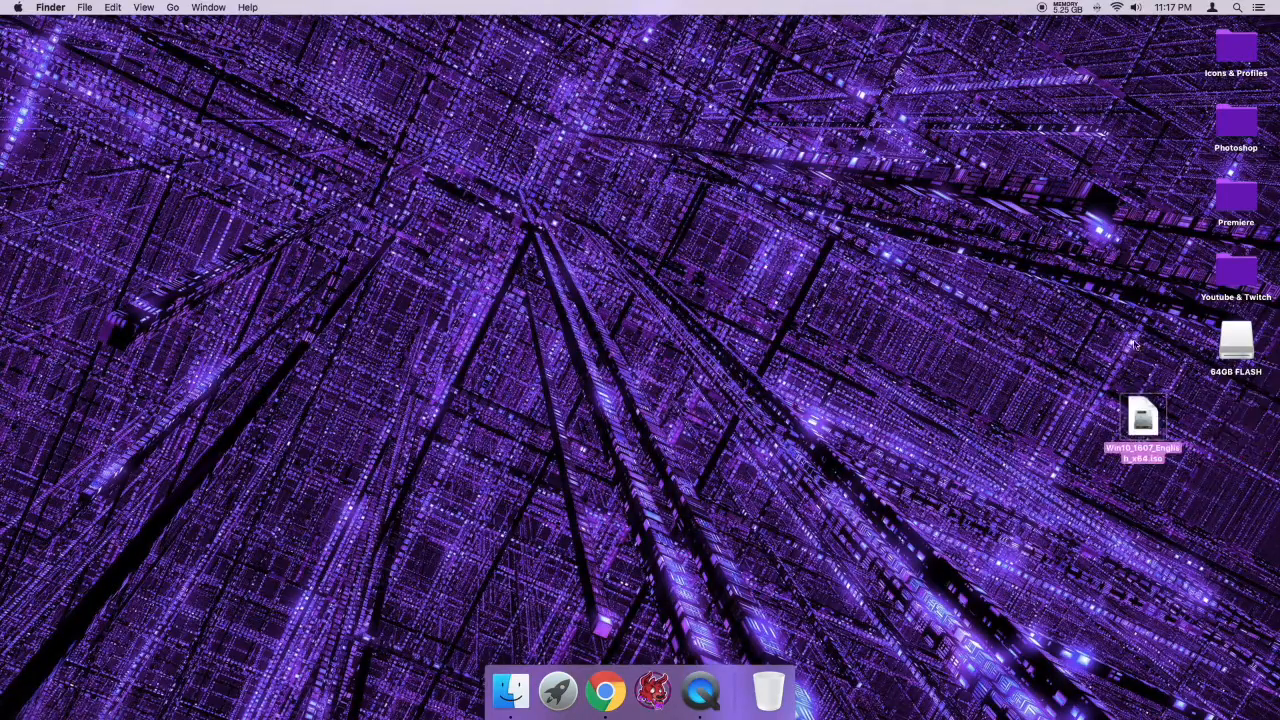
double_click(1236, 340)
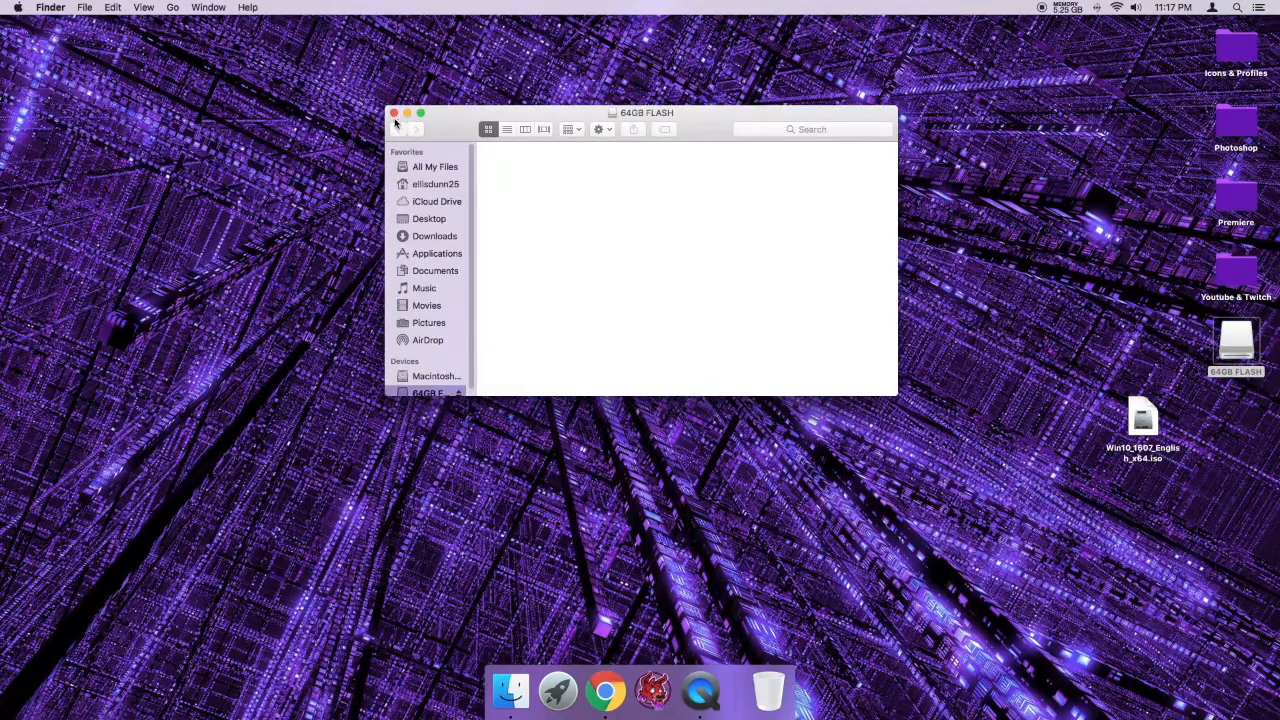
click(394, 112)
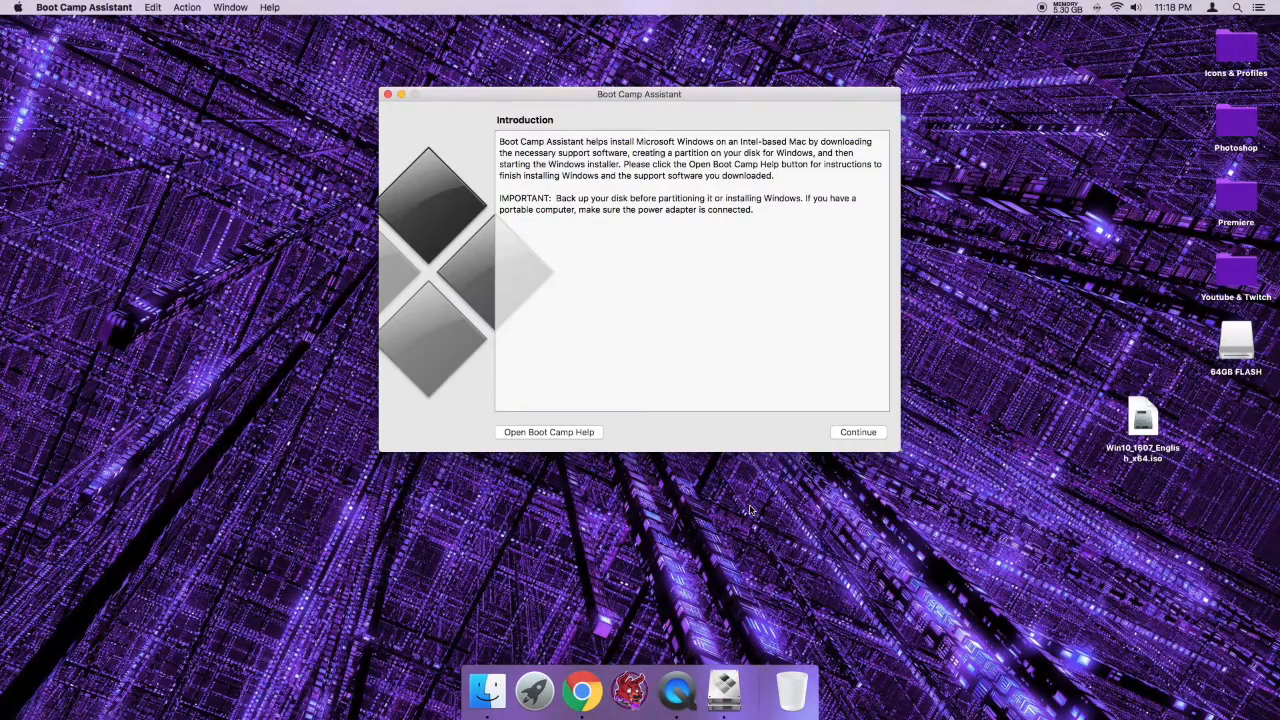
mouse_move(836, 450)
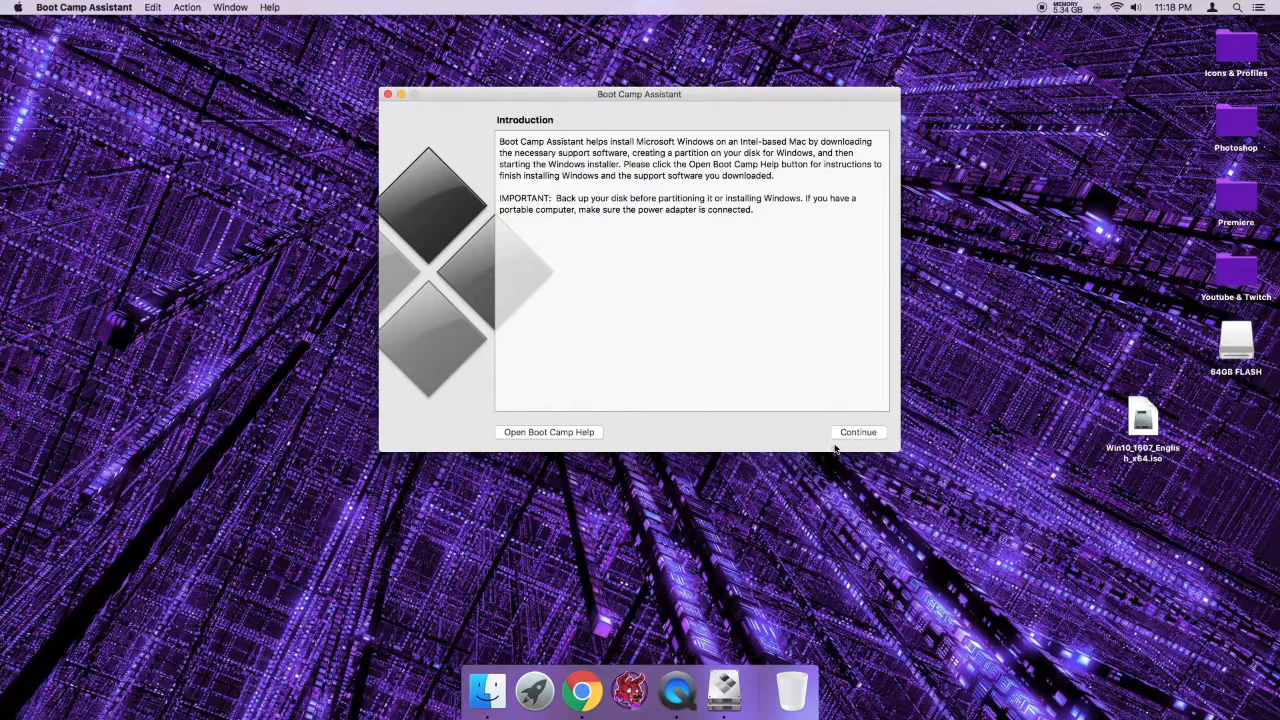
Step: Leave only 'Create a Windows 7 or later version install disk' ticked on Select Tasks
click(856, 432)
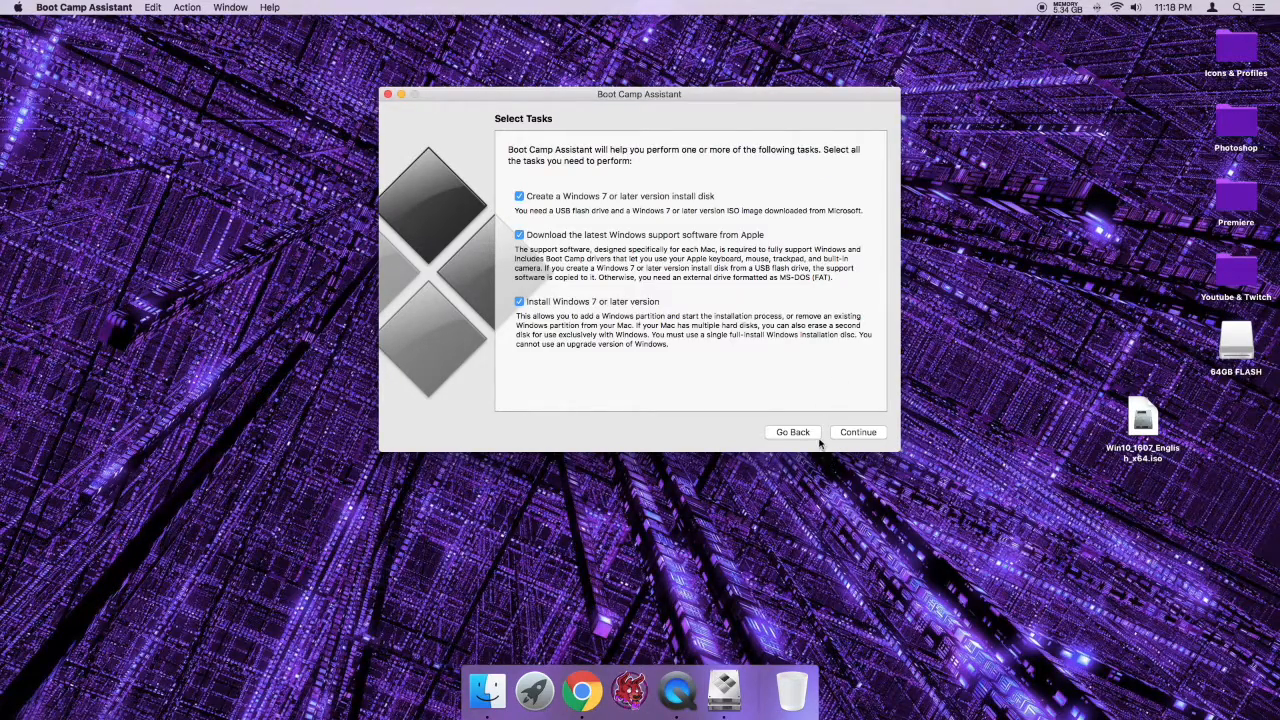
click(520, 234)
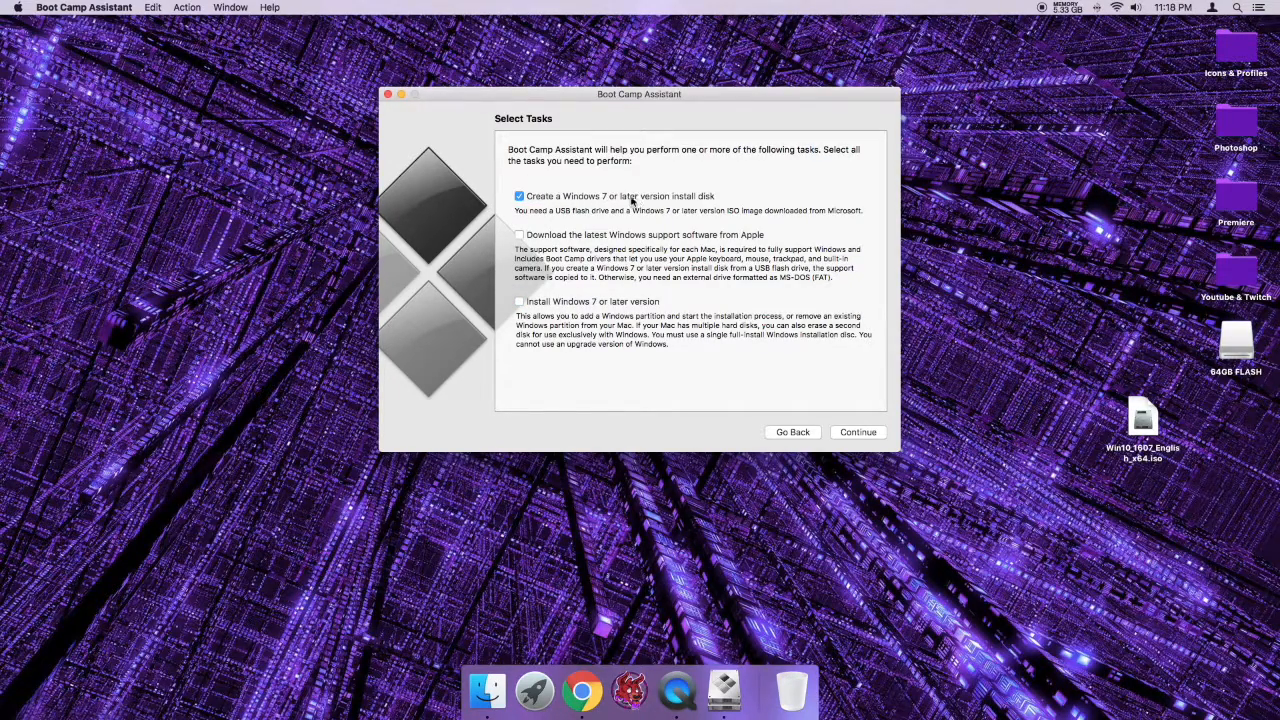
mouse_move(530, 218)
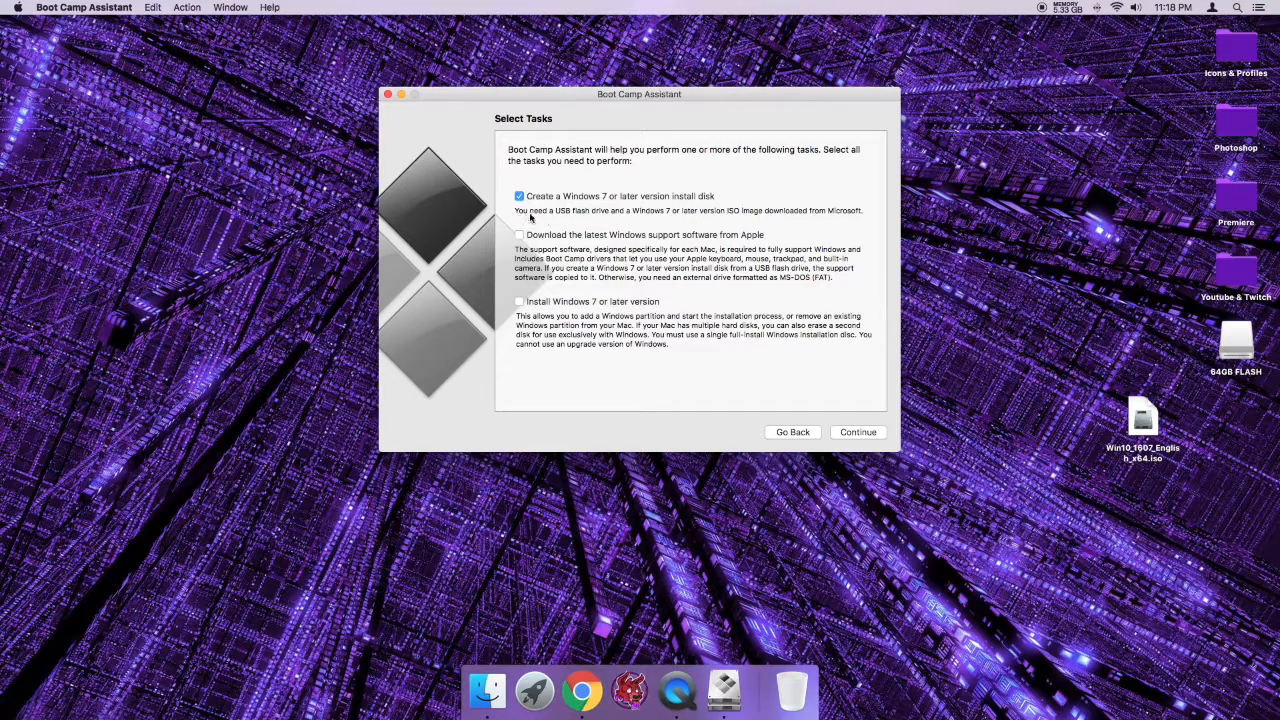
mouse_move(690, 216)
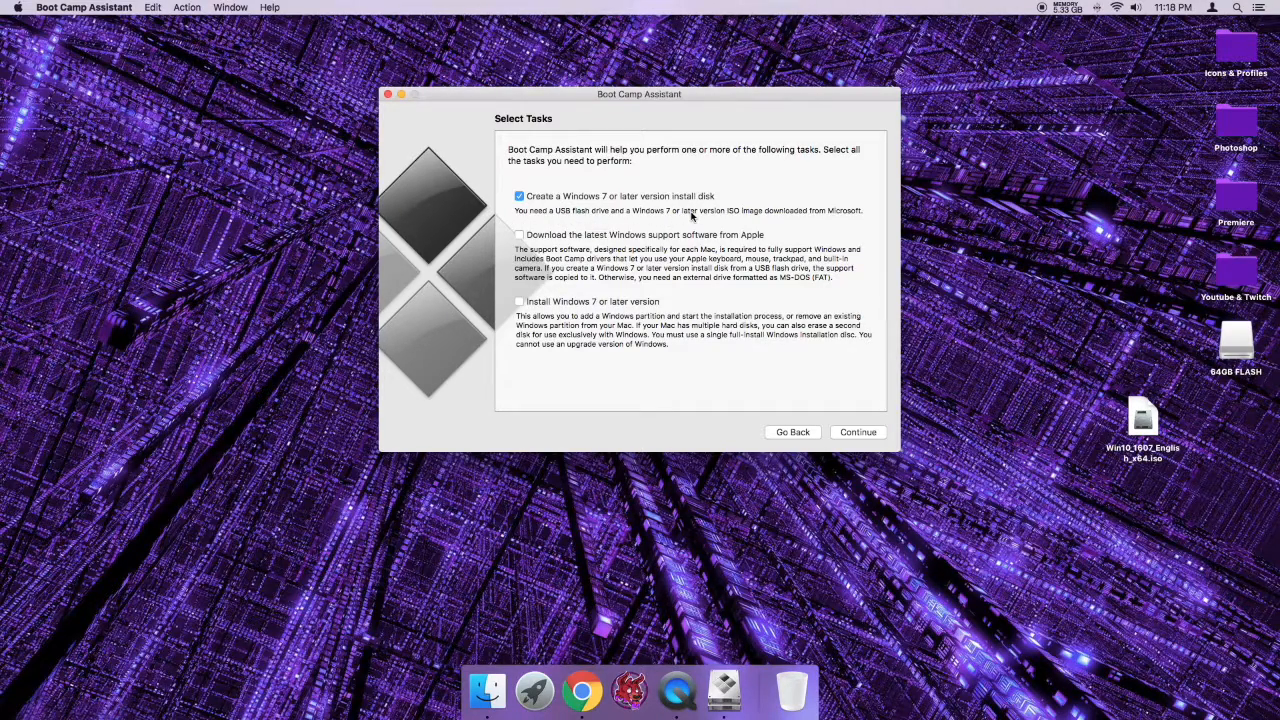
mouse_move(1004, 264)
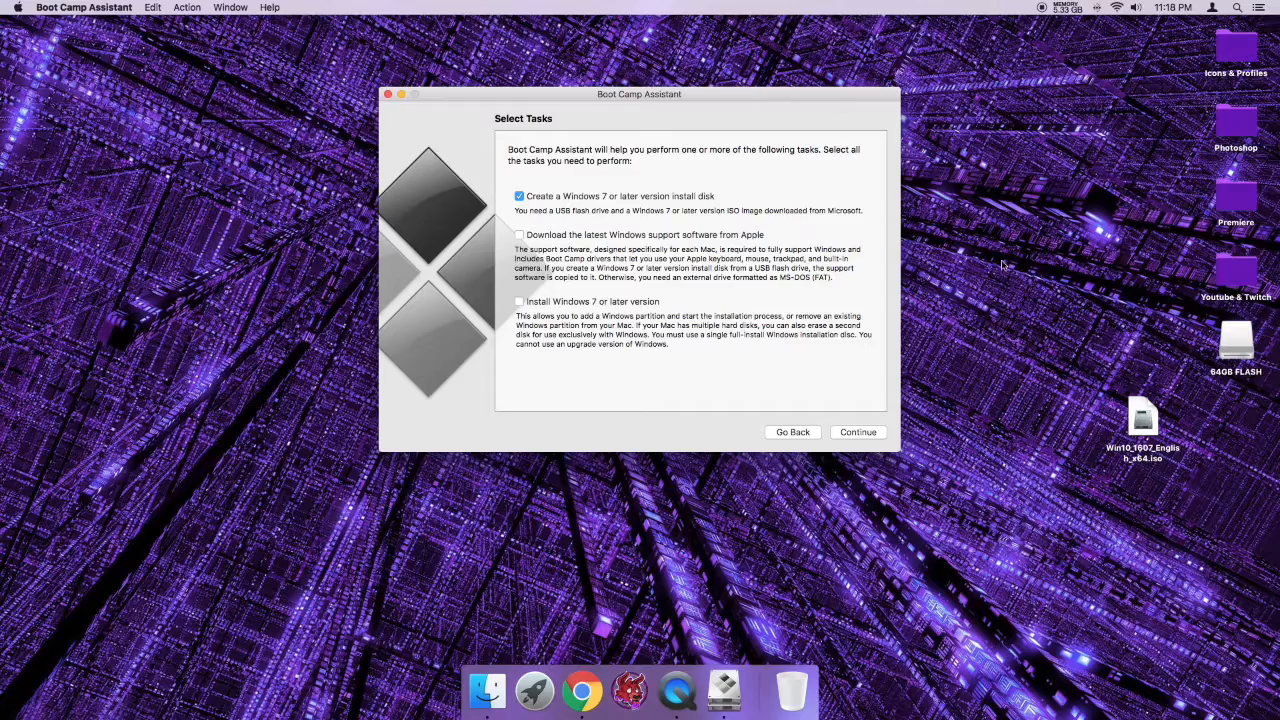
mouse_move(1092, 404)
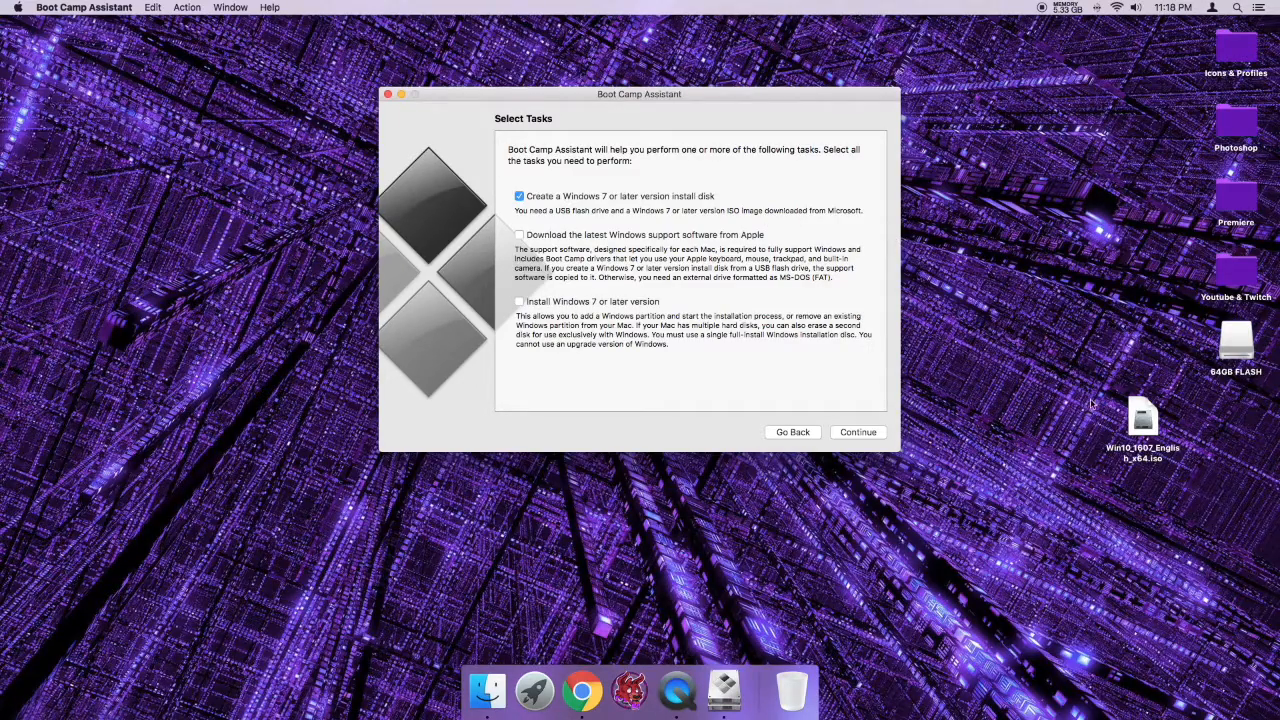
click(1236, 344)
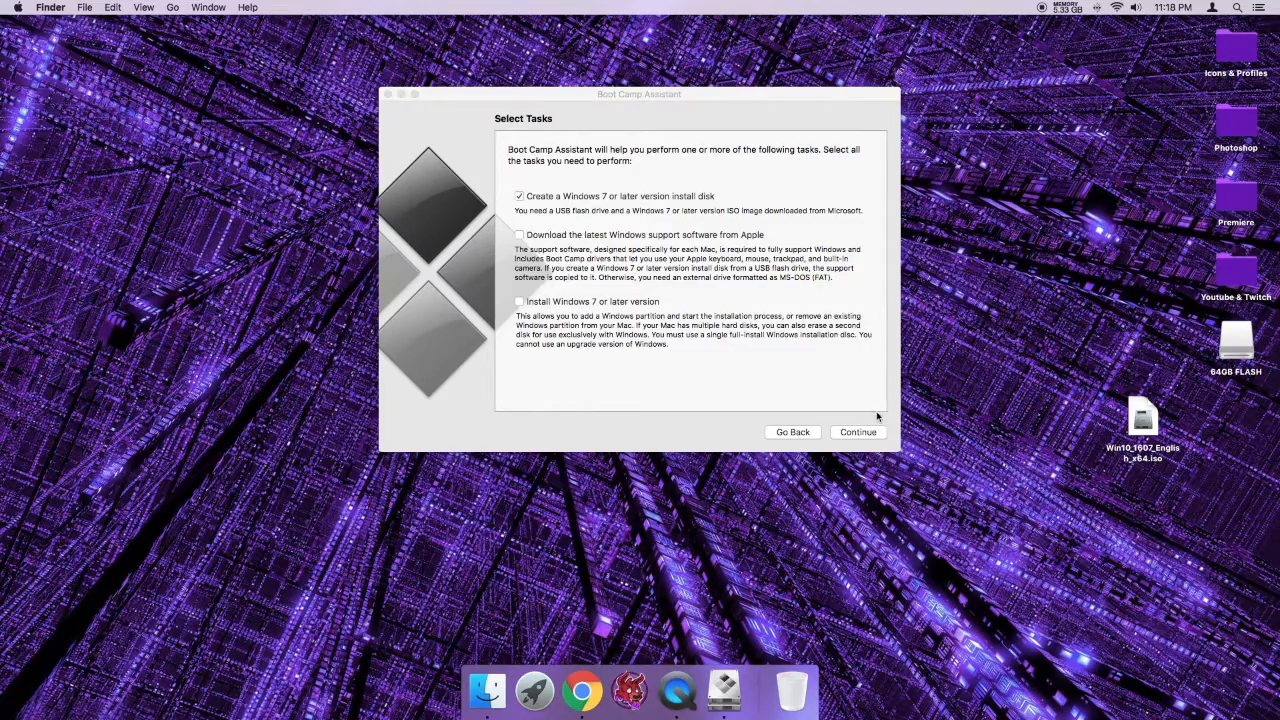
Step: Write the Win10 ISO to the 64GB flash drive, accepting the erase warning
click(856, 432)
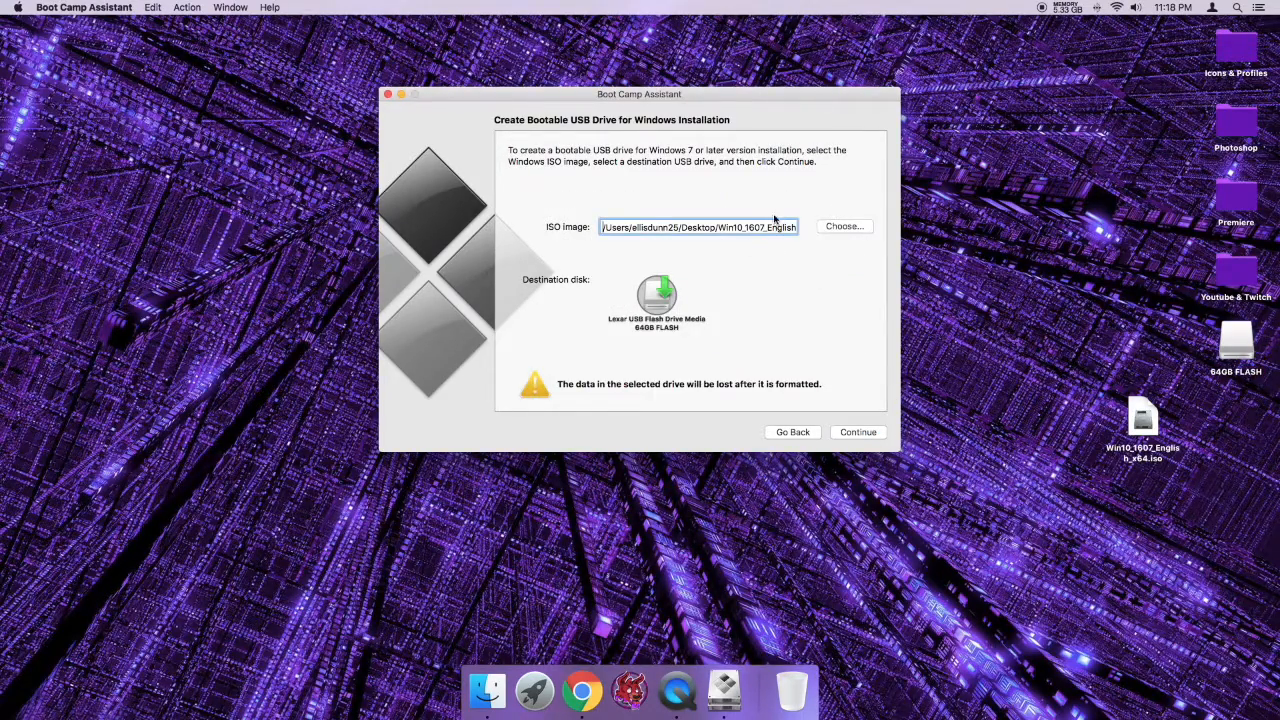
mouse_move(968, 252)
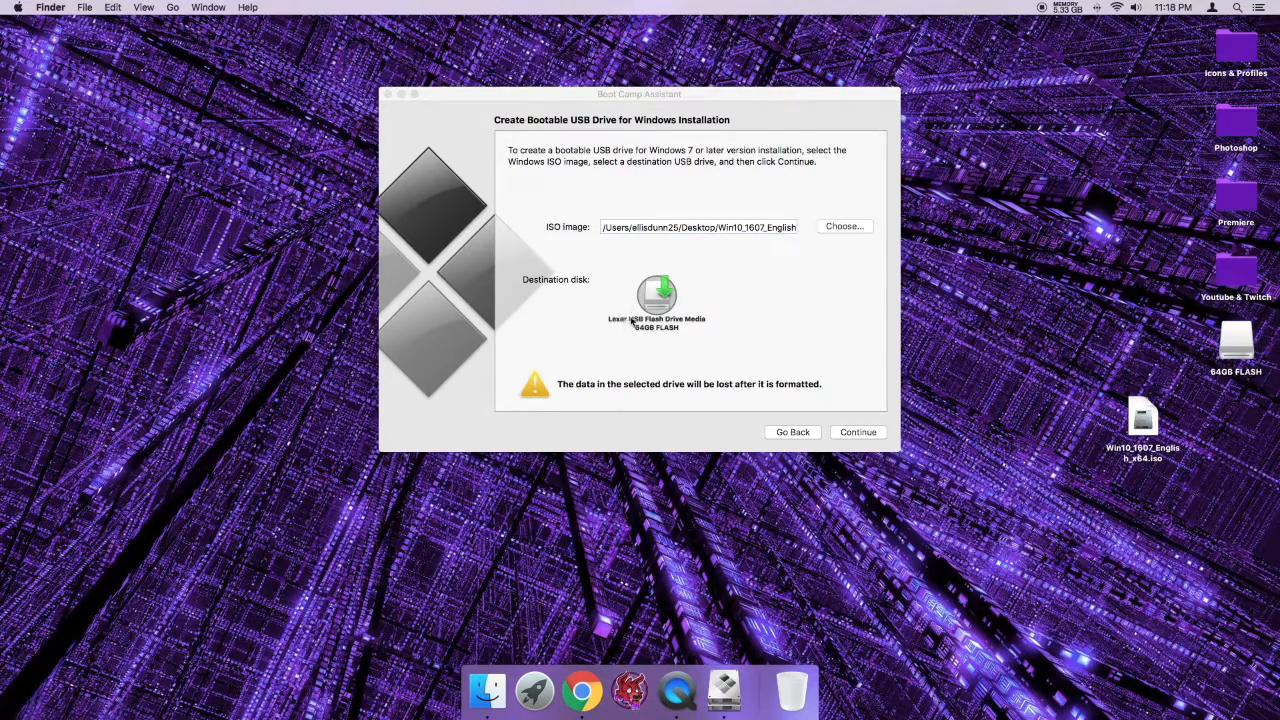
click(698, 228)
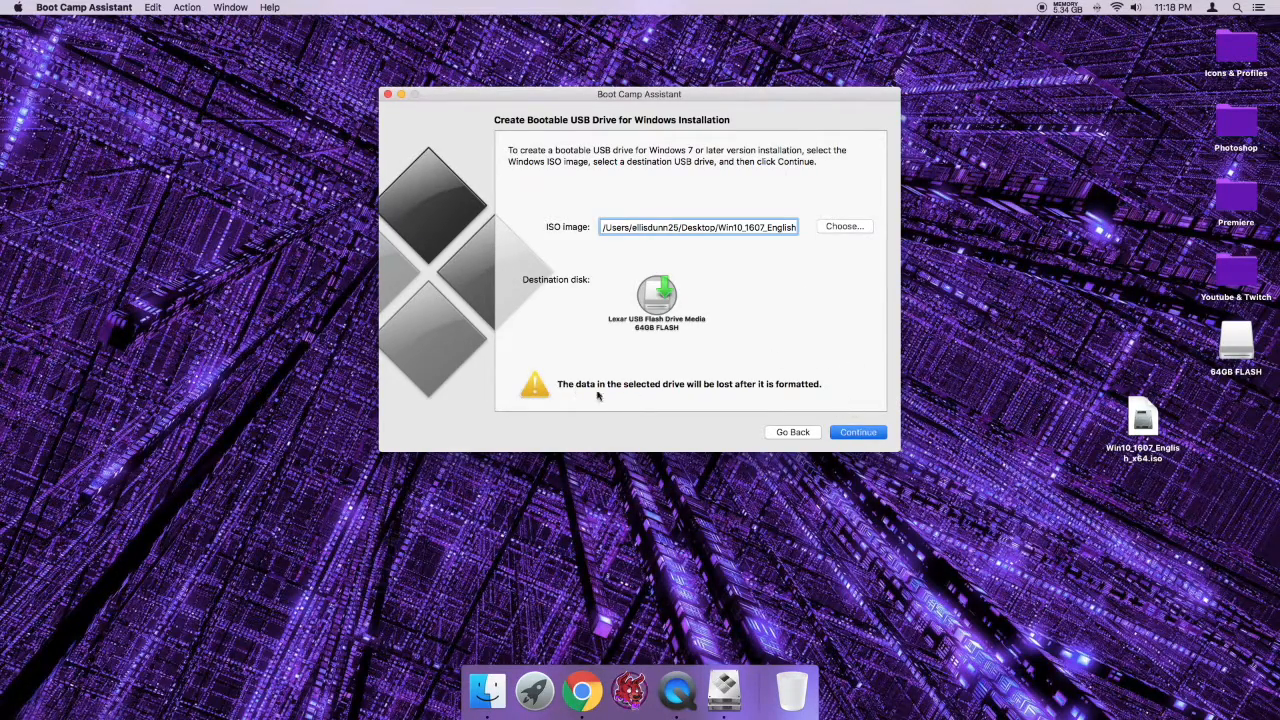
mouse_move(800, 400)
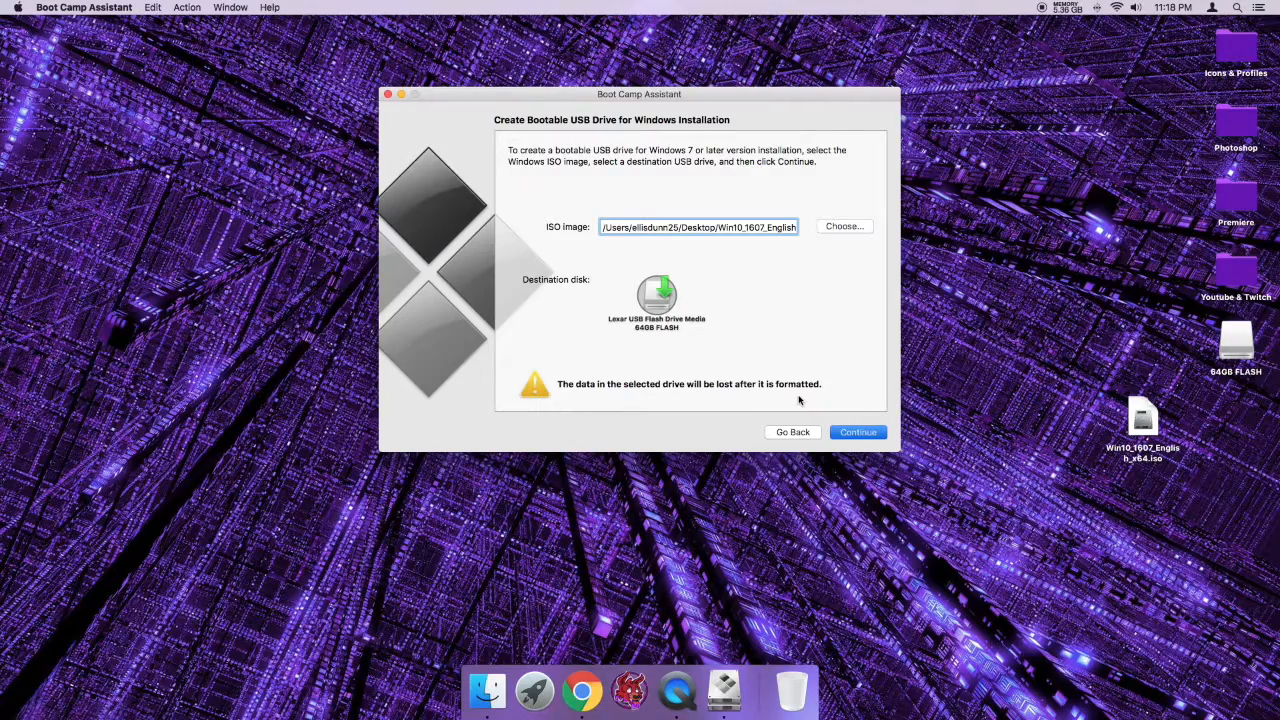
click(856, 432)
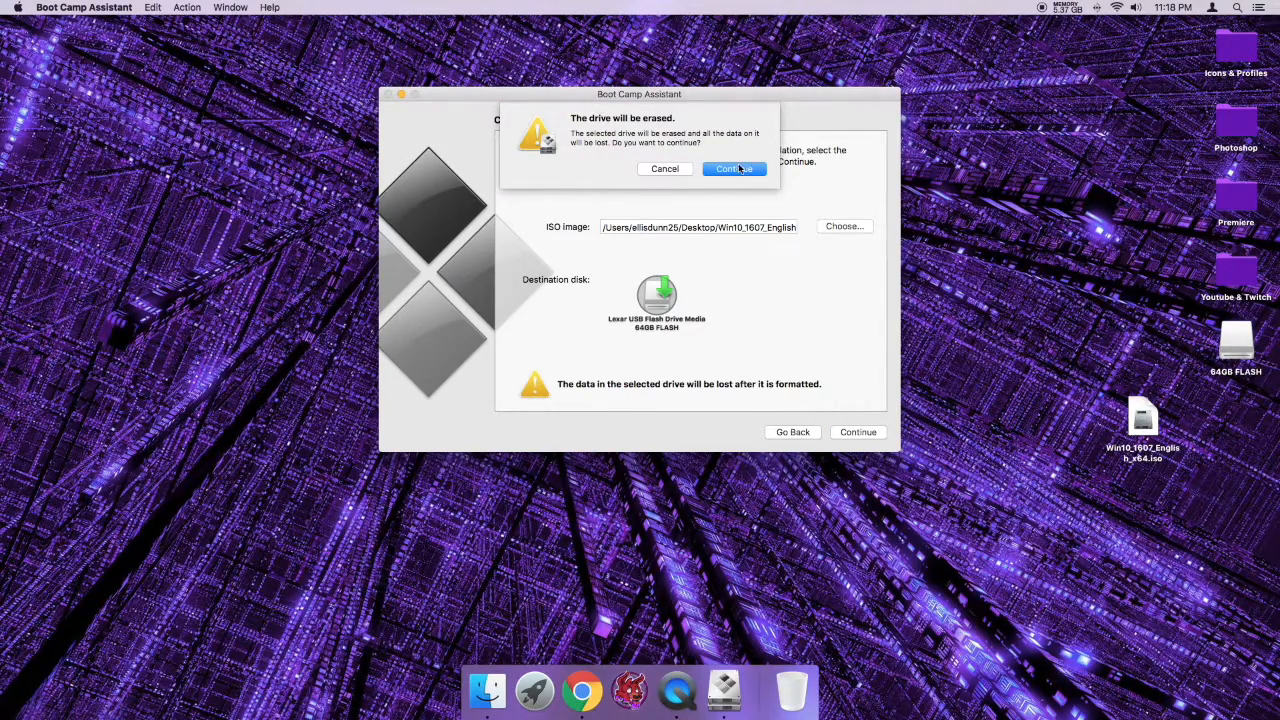
click(734, 168)
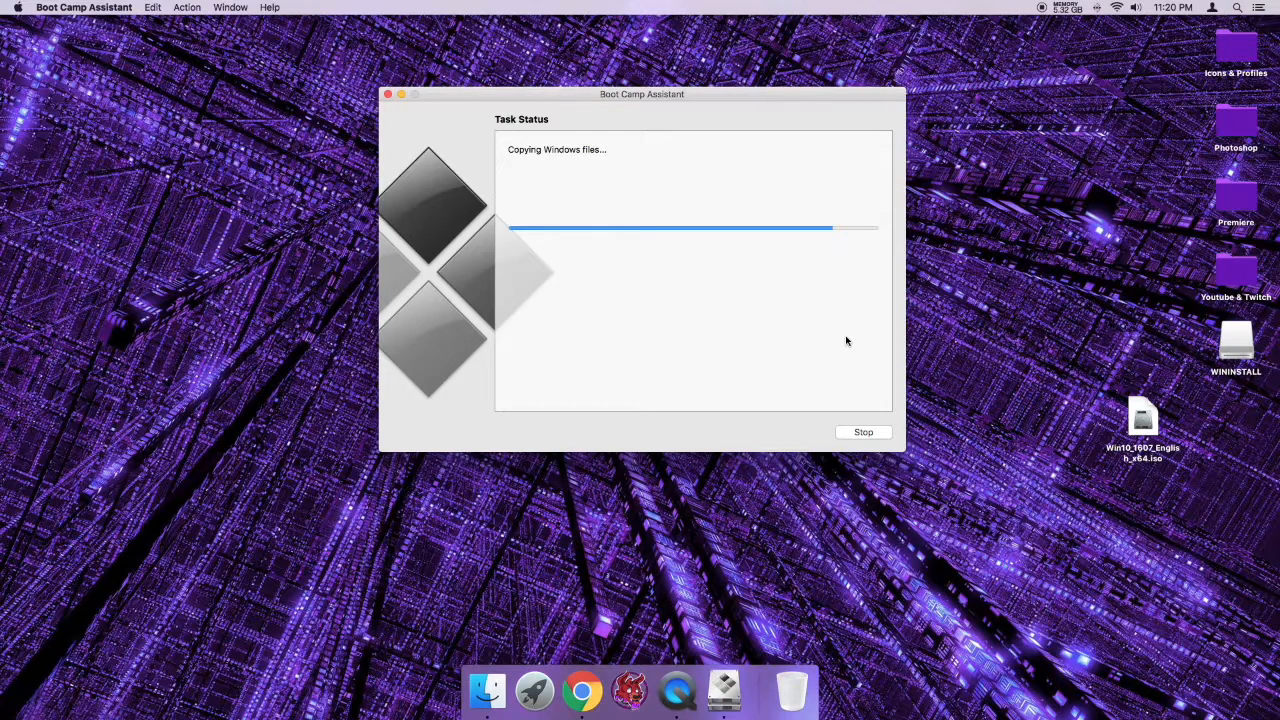
mouse_move(816, 354)
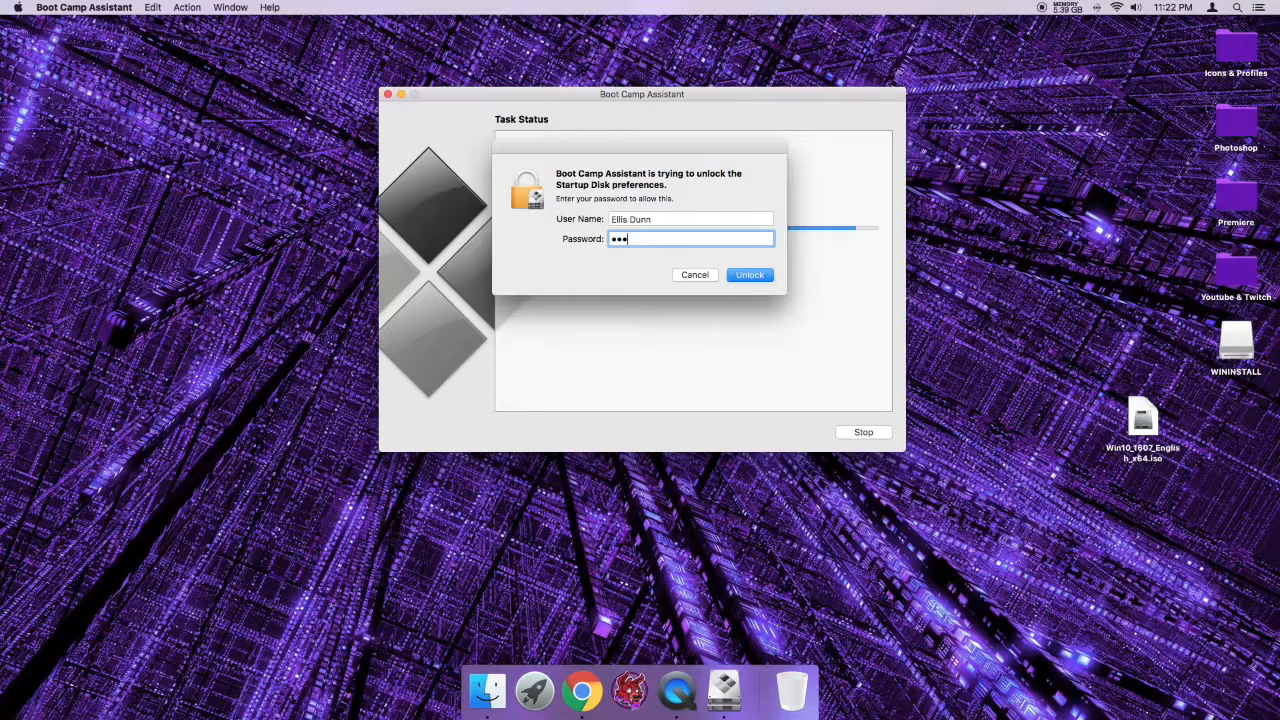
Step: Unlock the Startup Disk change with the administrator password
click(748, 276)
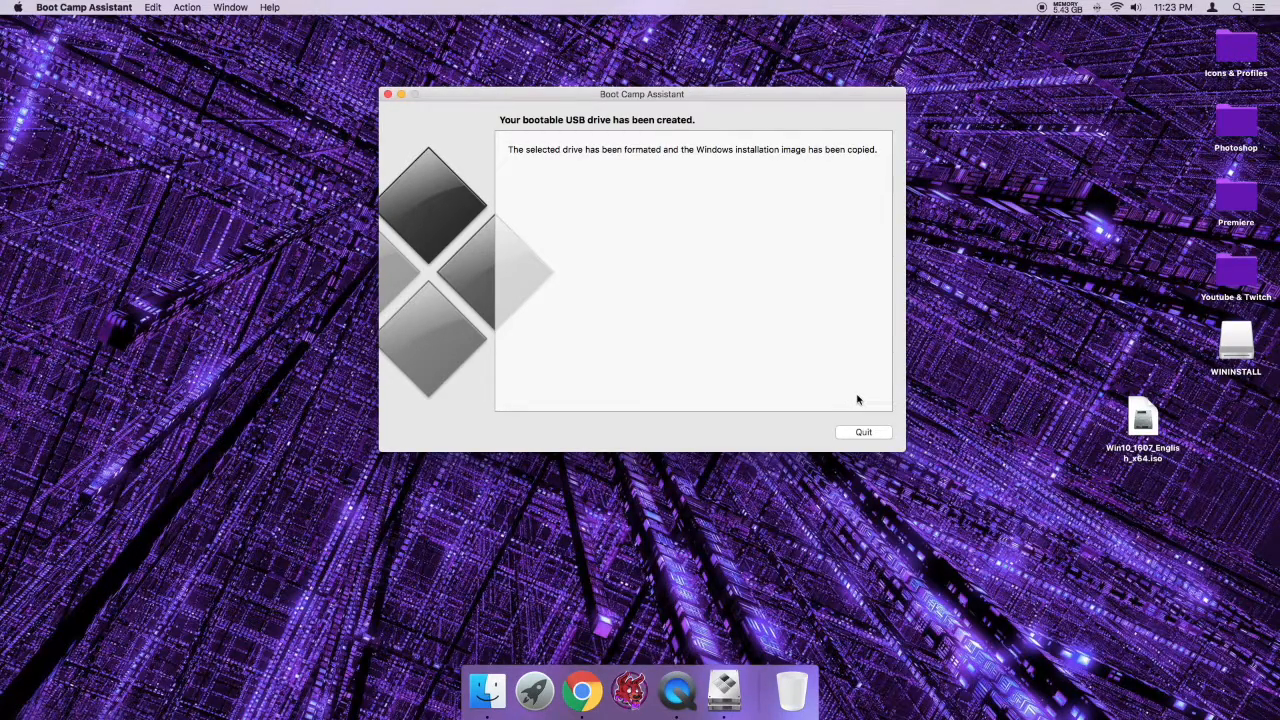
mouse_move(844, 392)
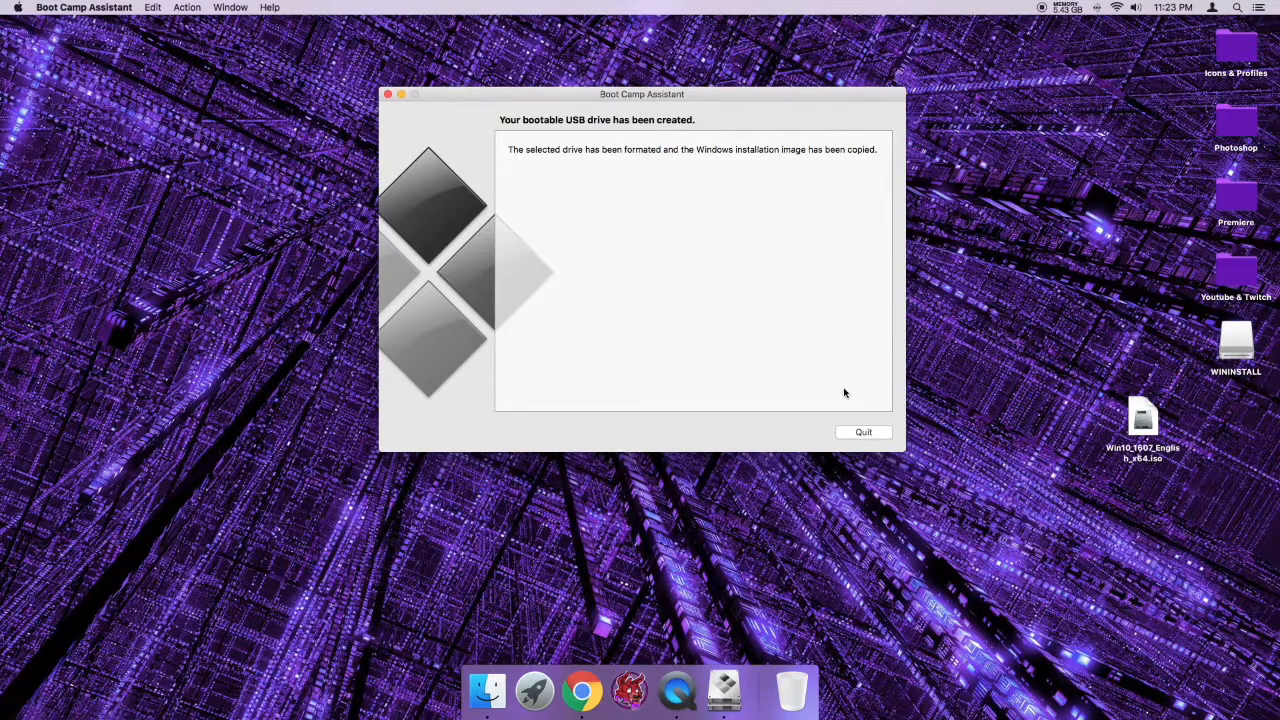
mouse_move(724, 298)
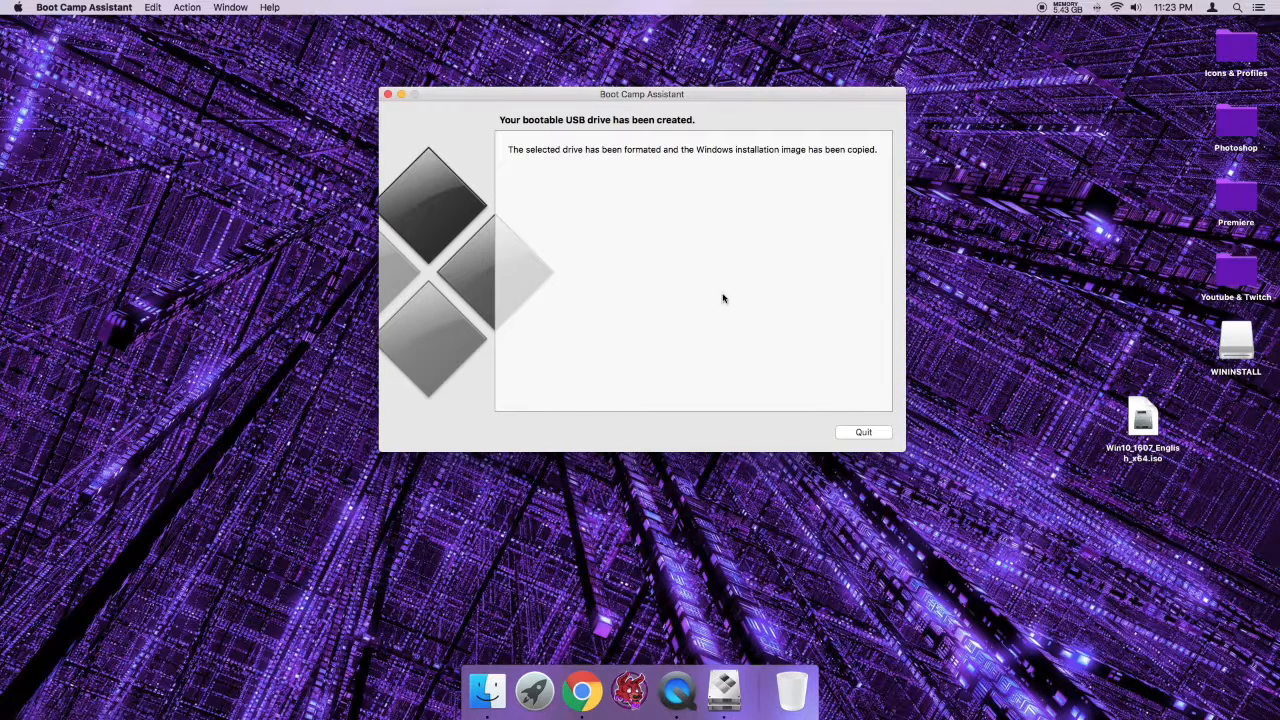
mouse_move(916, 276)
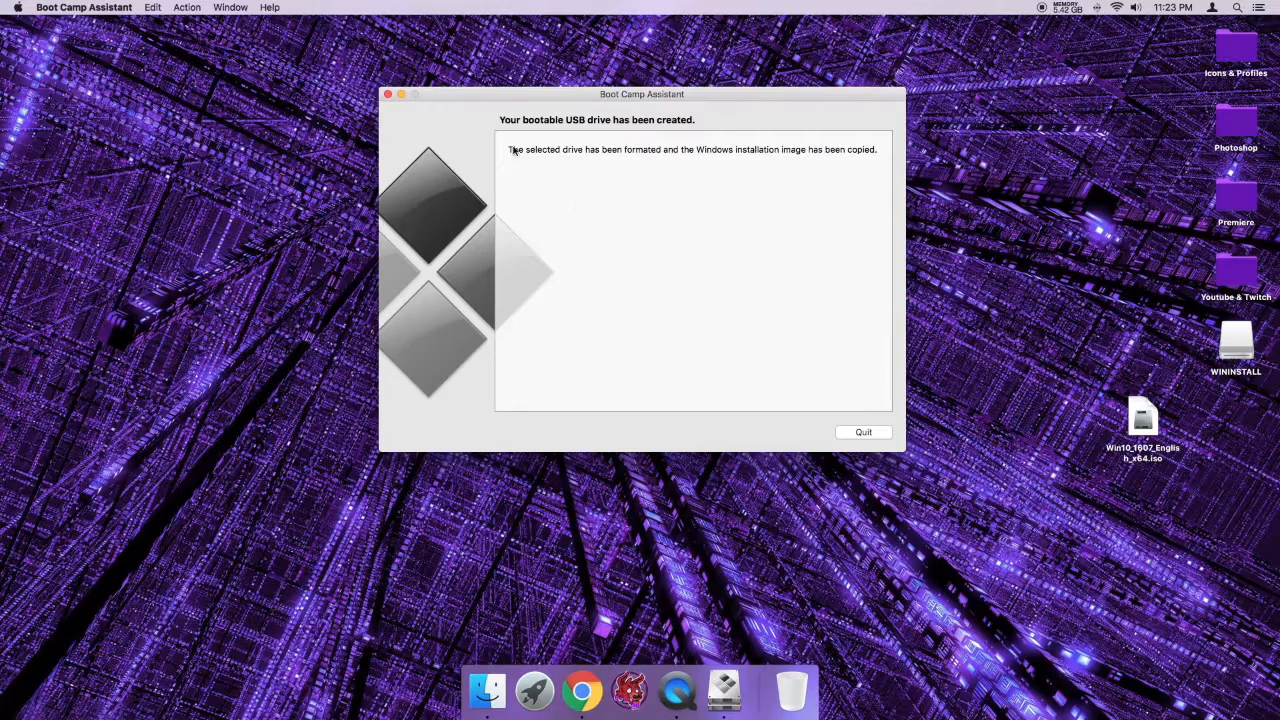
mouse_move(852, 298)
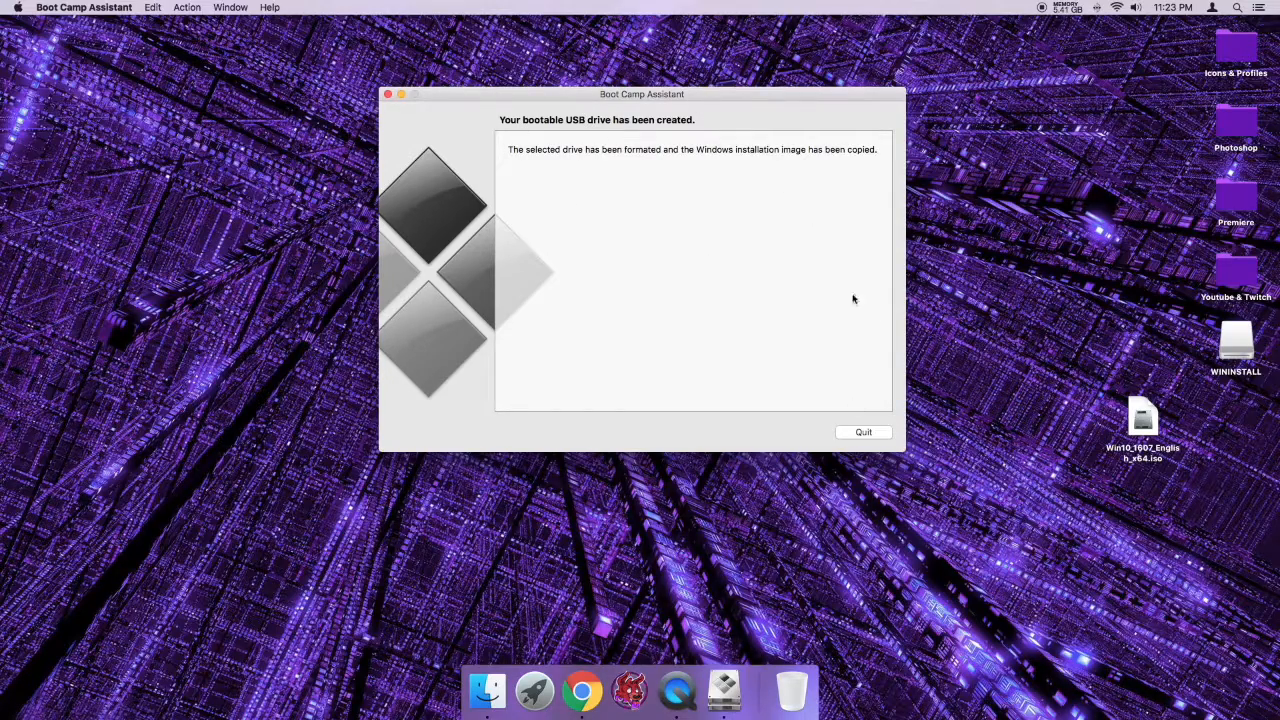
Step: Quit Boot Camp Assistant and show WININSTALL's files: setup.exe, boot, efi, sources, support
click(862, 432)
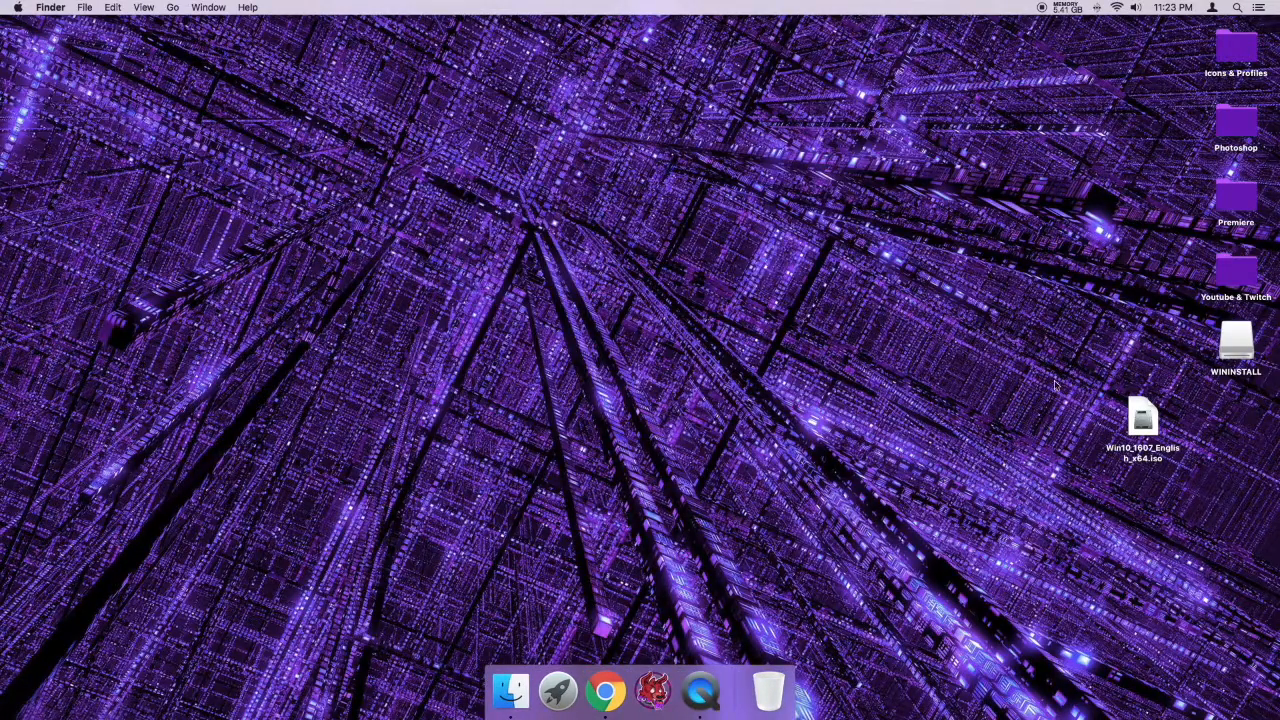
mouse_move(1222, 314)
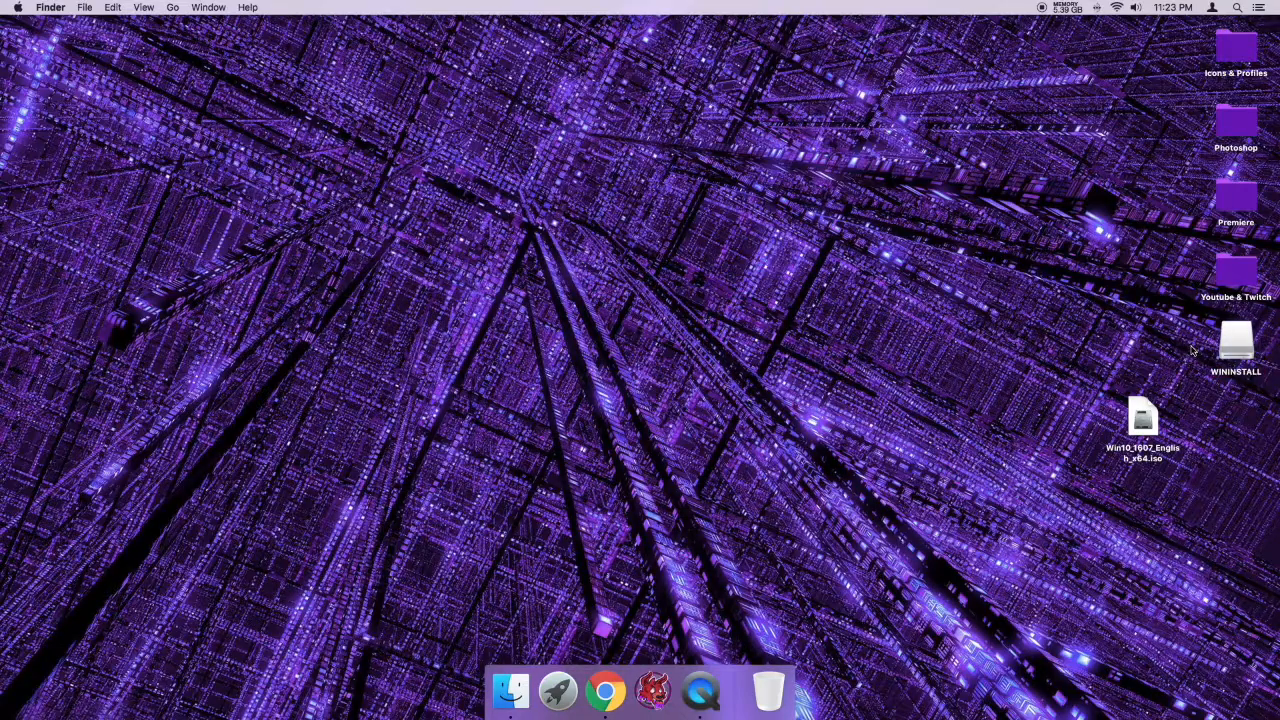
double_click(1236, 344)
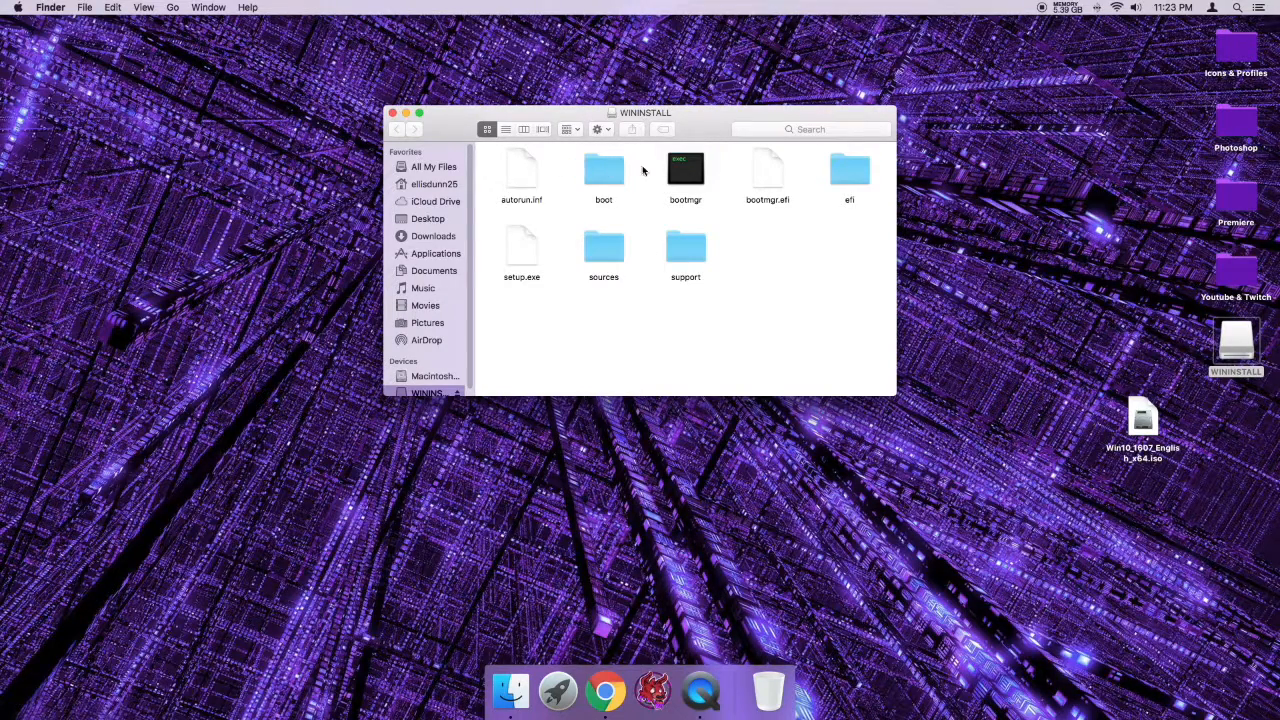
mouse_move(728, 168)
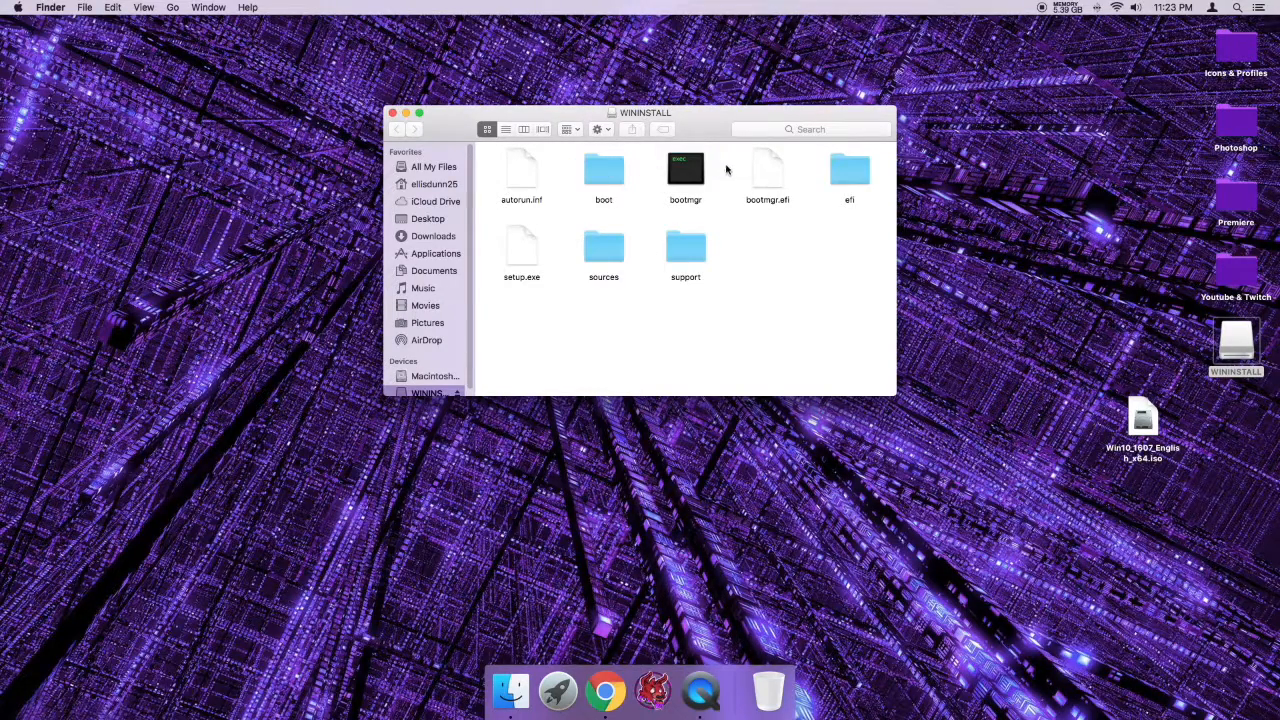
mouse_move(684, 176)
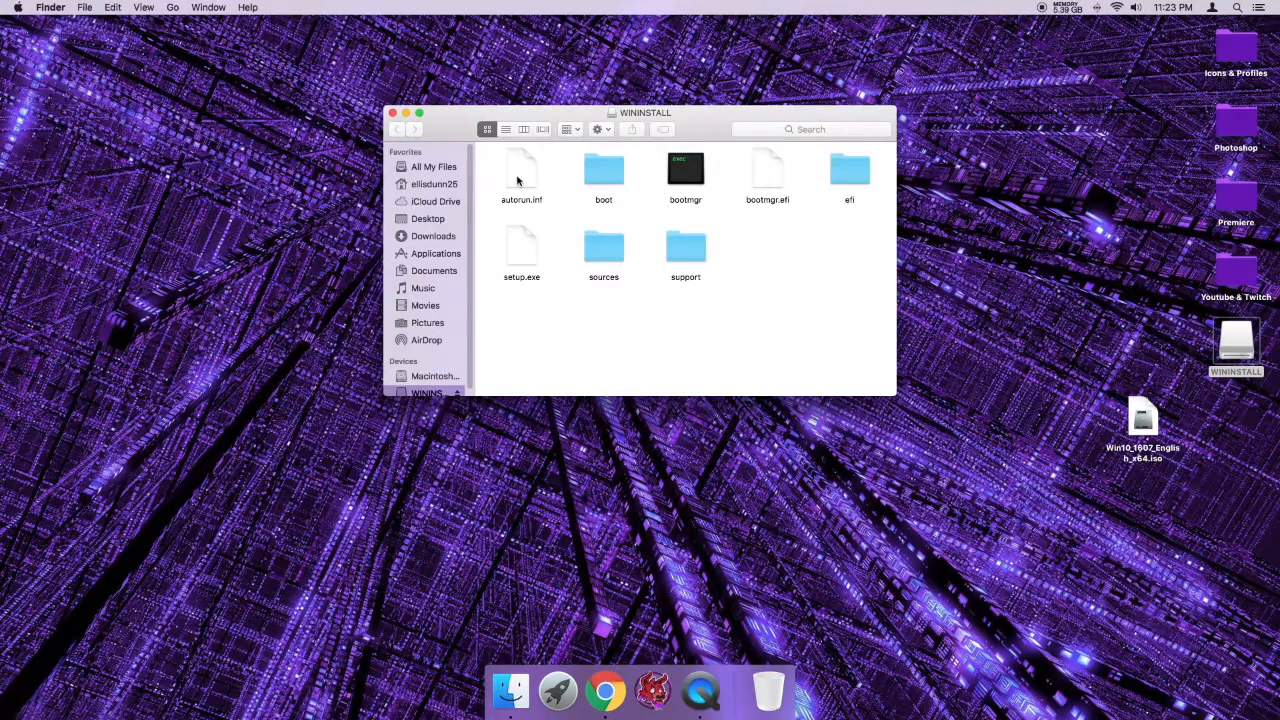
mouse_move(556, 168)
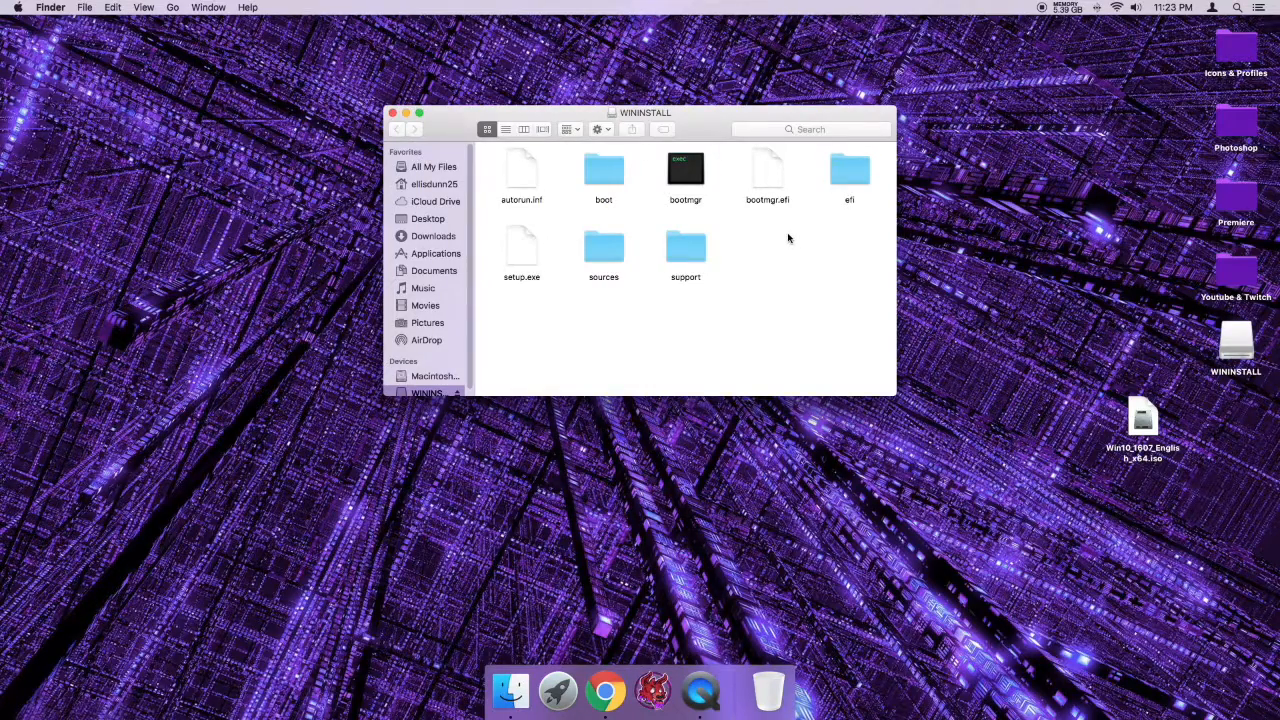
mouse_move(772, 226)
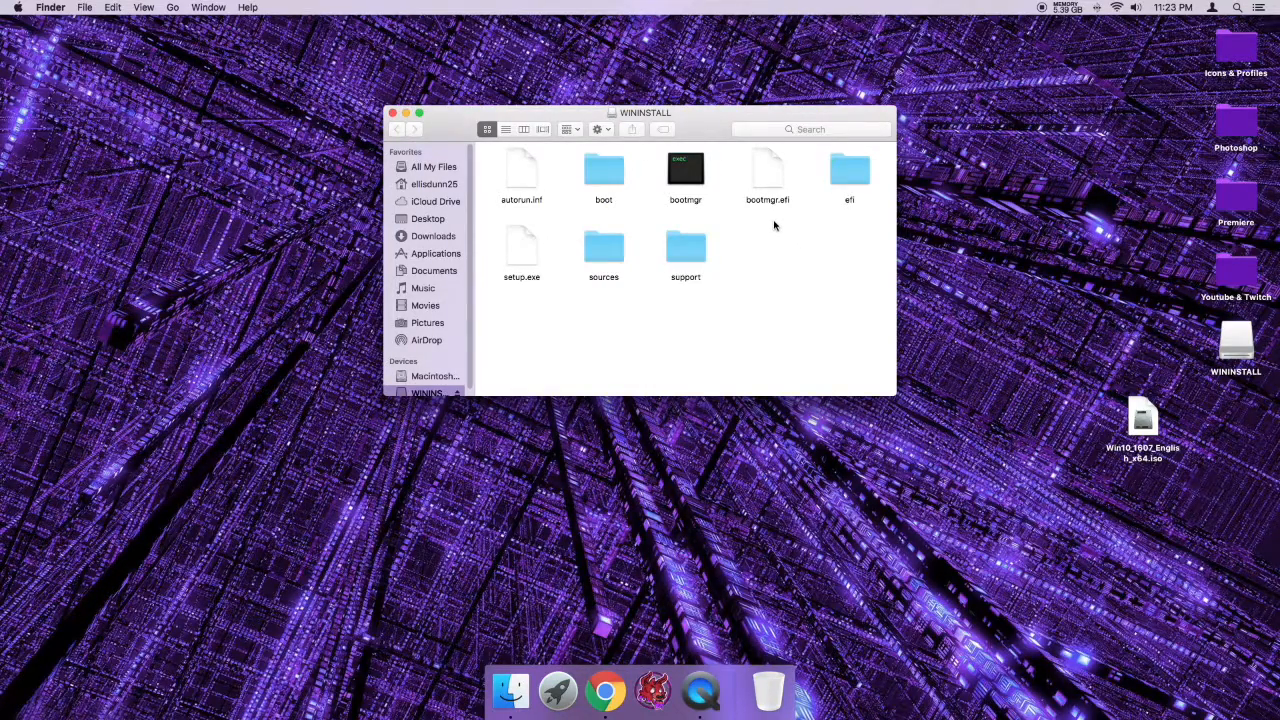
mouse_move(768, 228)
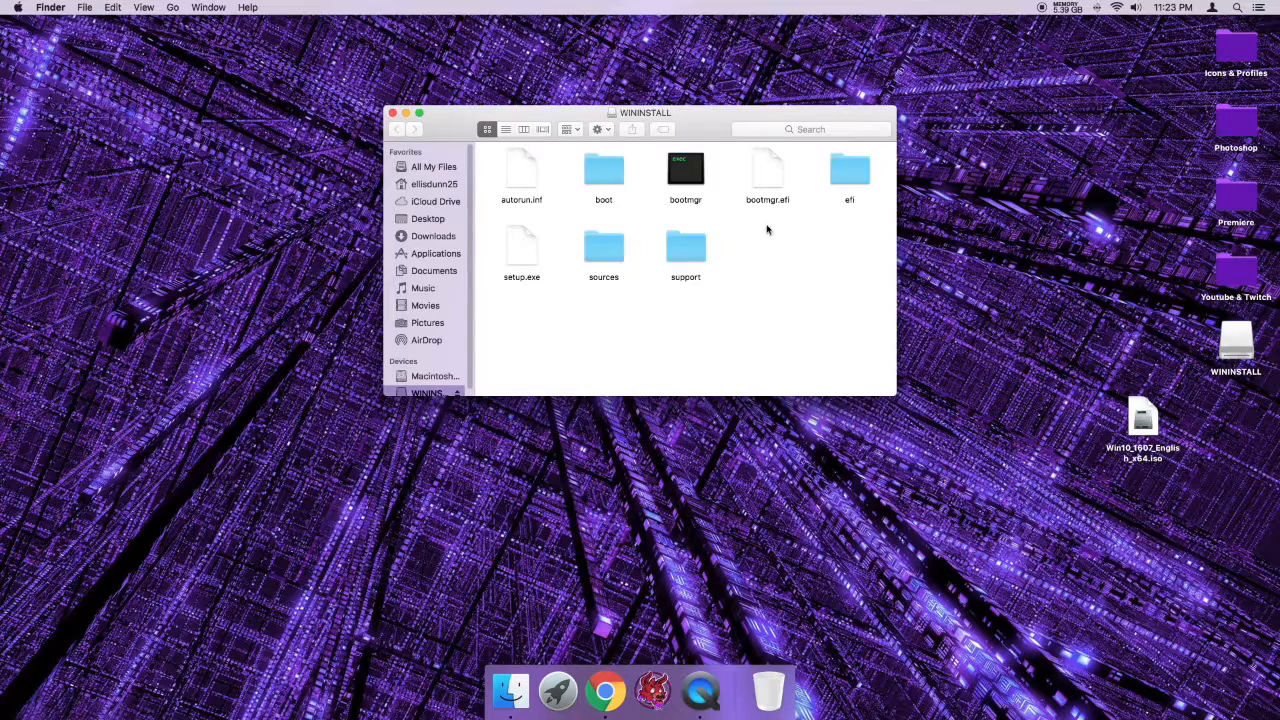
mouse_move(744, 176)
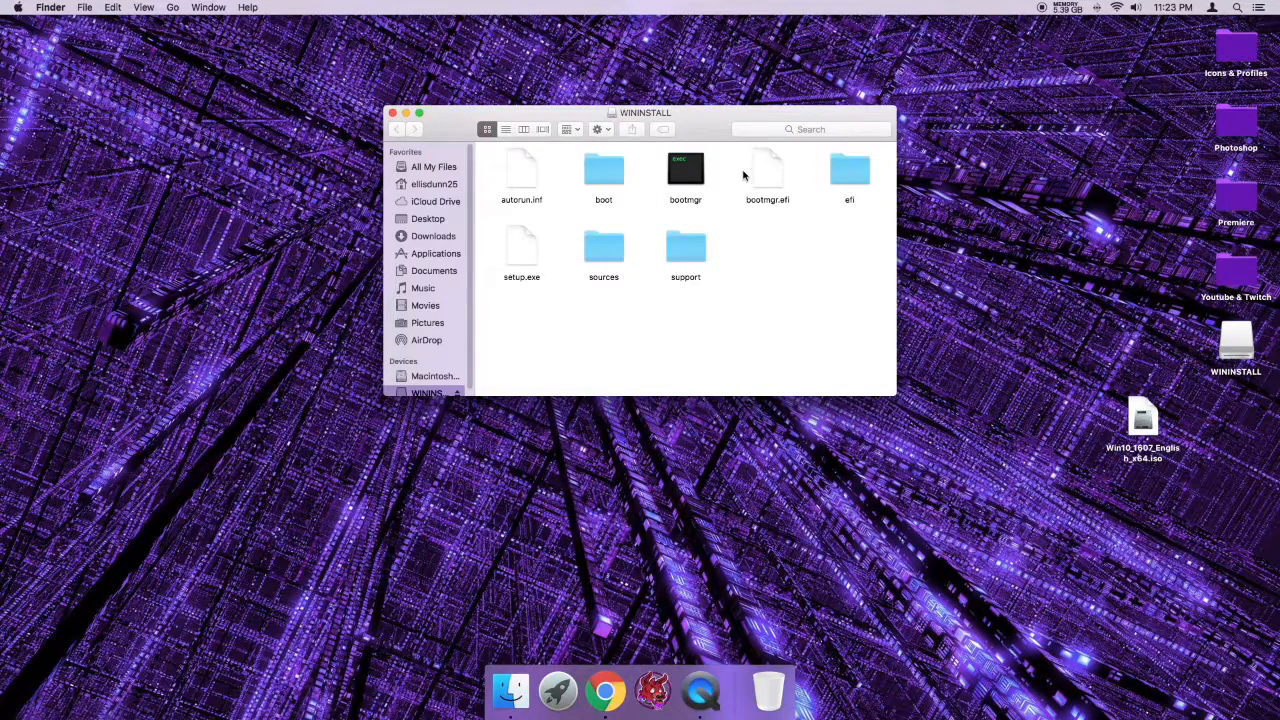
mouse_move(718, 164)
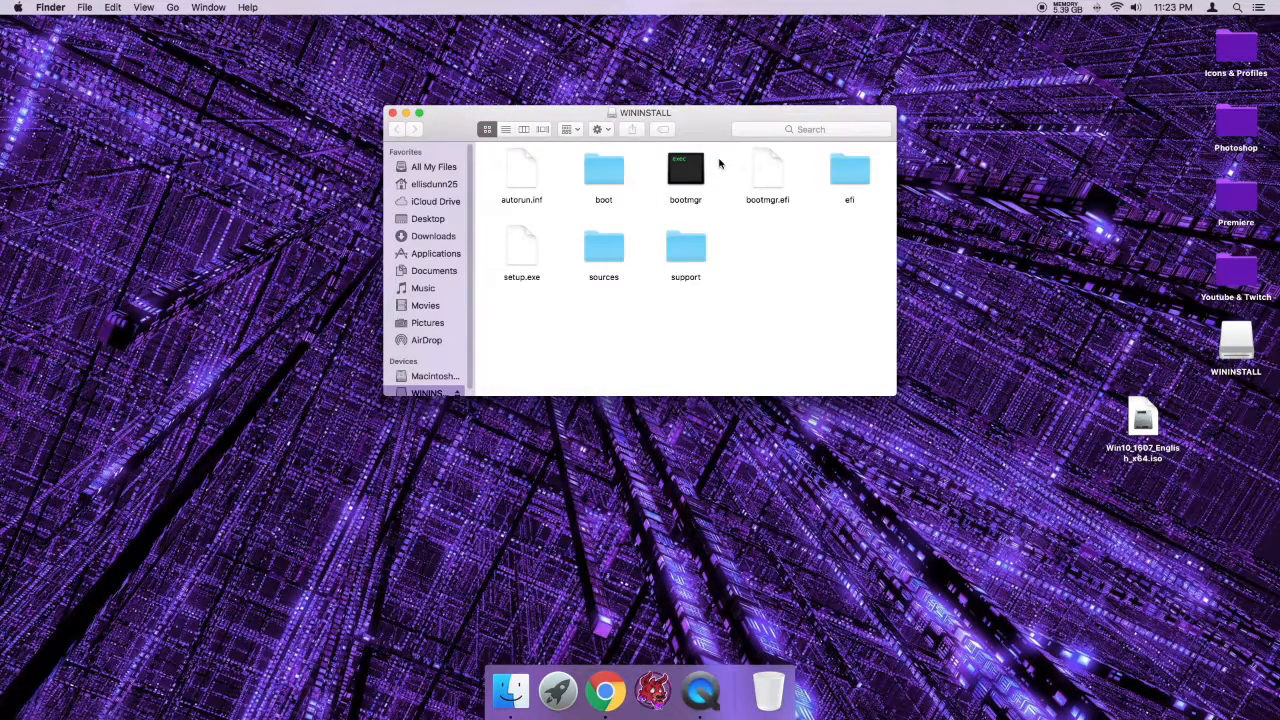